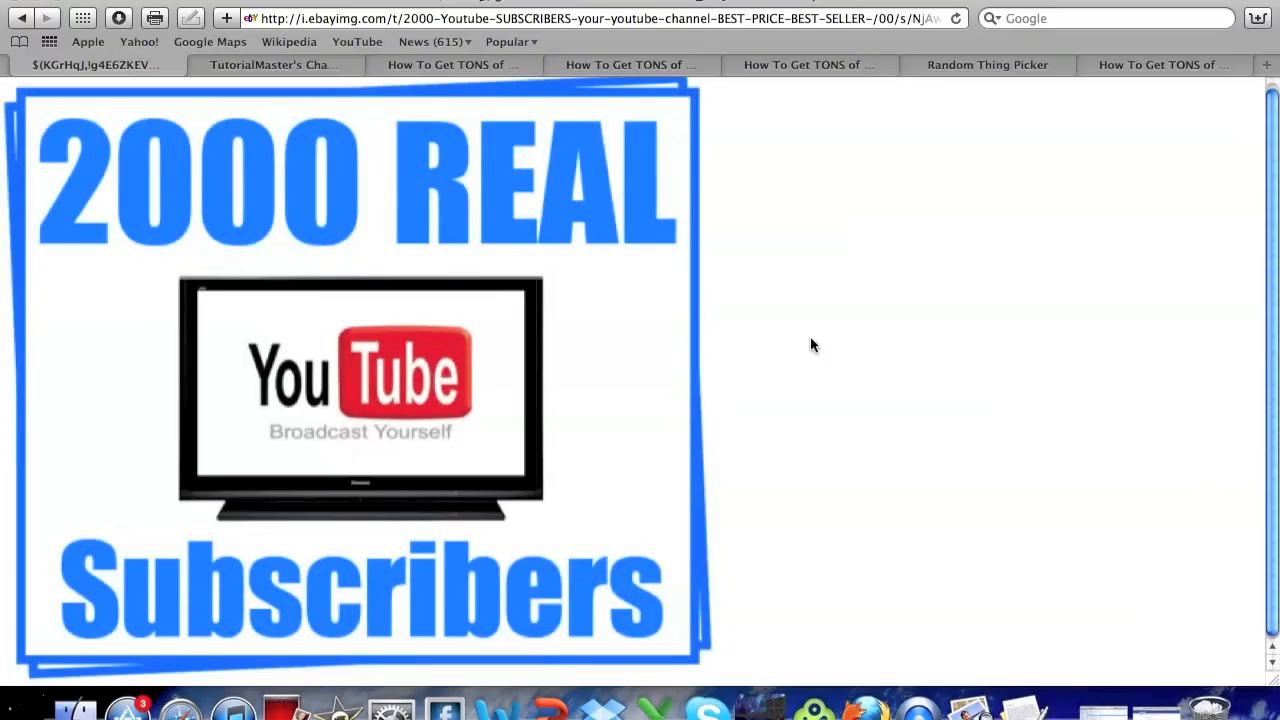
mouse_move(646, 374)
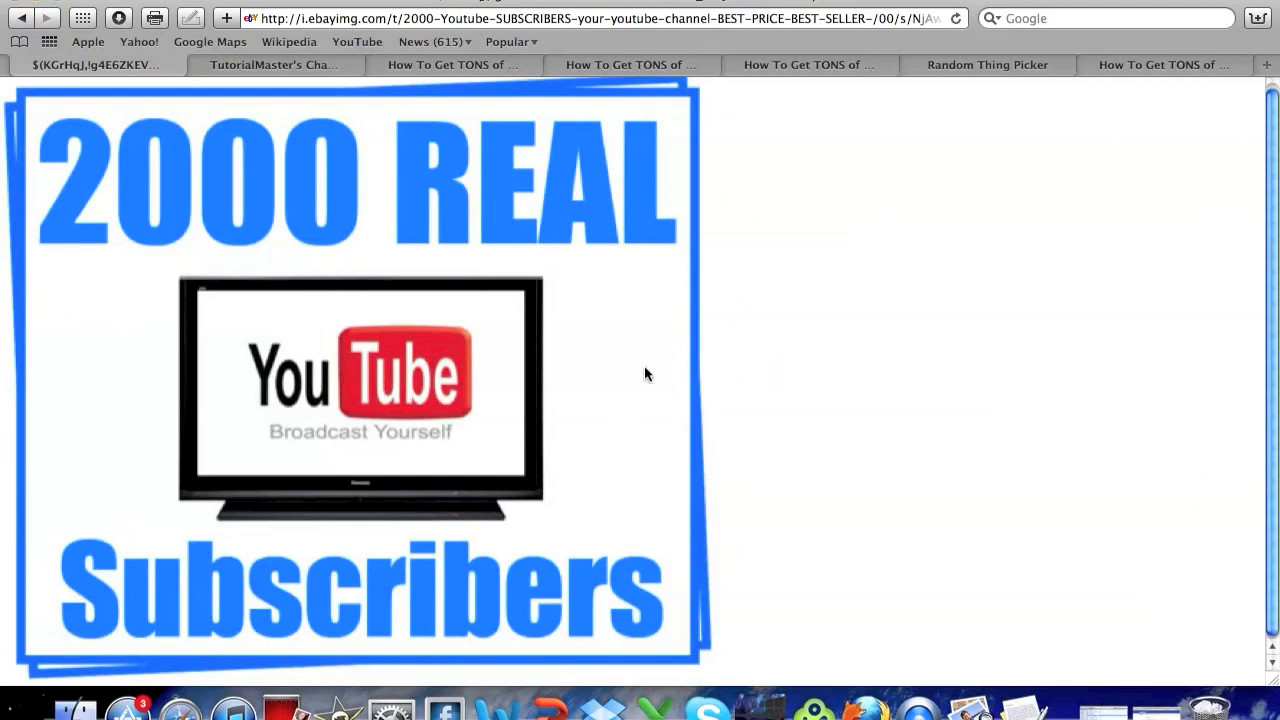
mouse_move(36, 260)
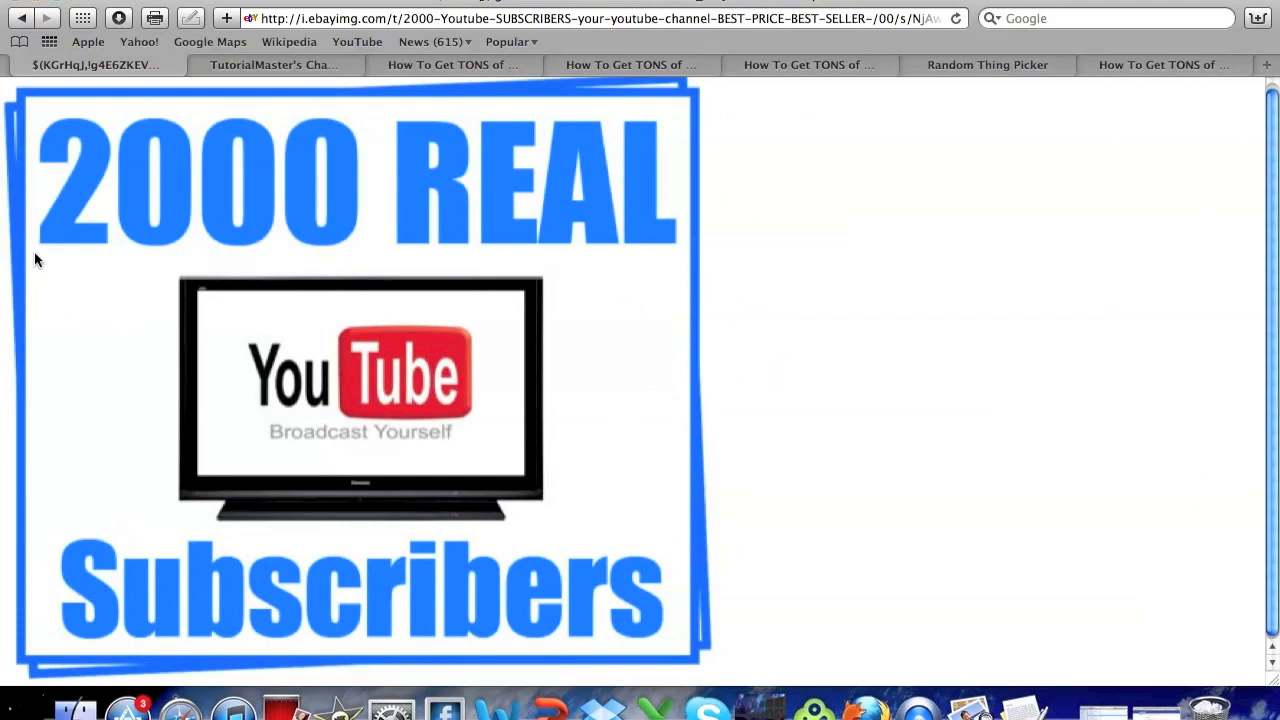
mouse_move(430, 278)
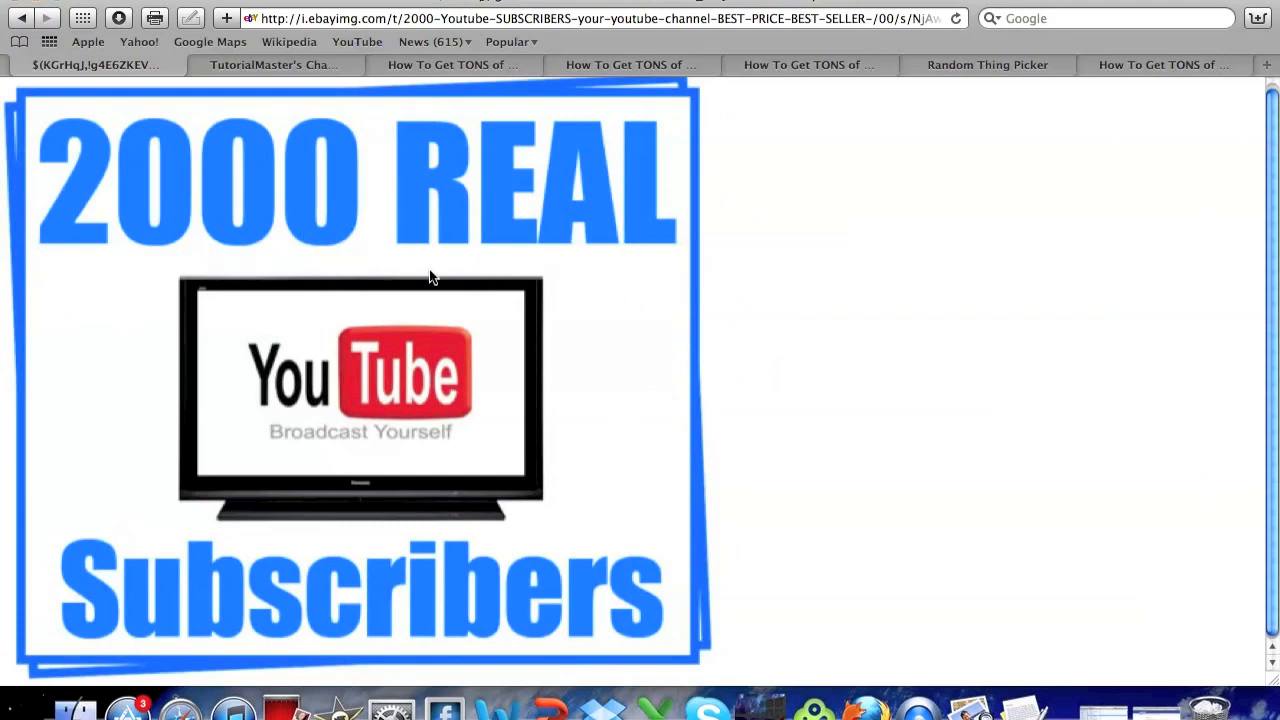
mouse_move(68, 218)
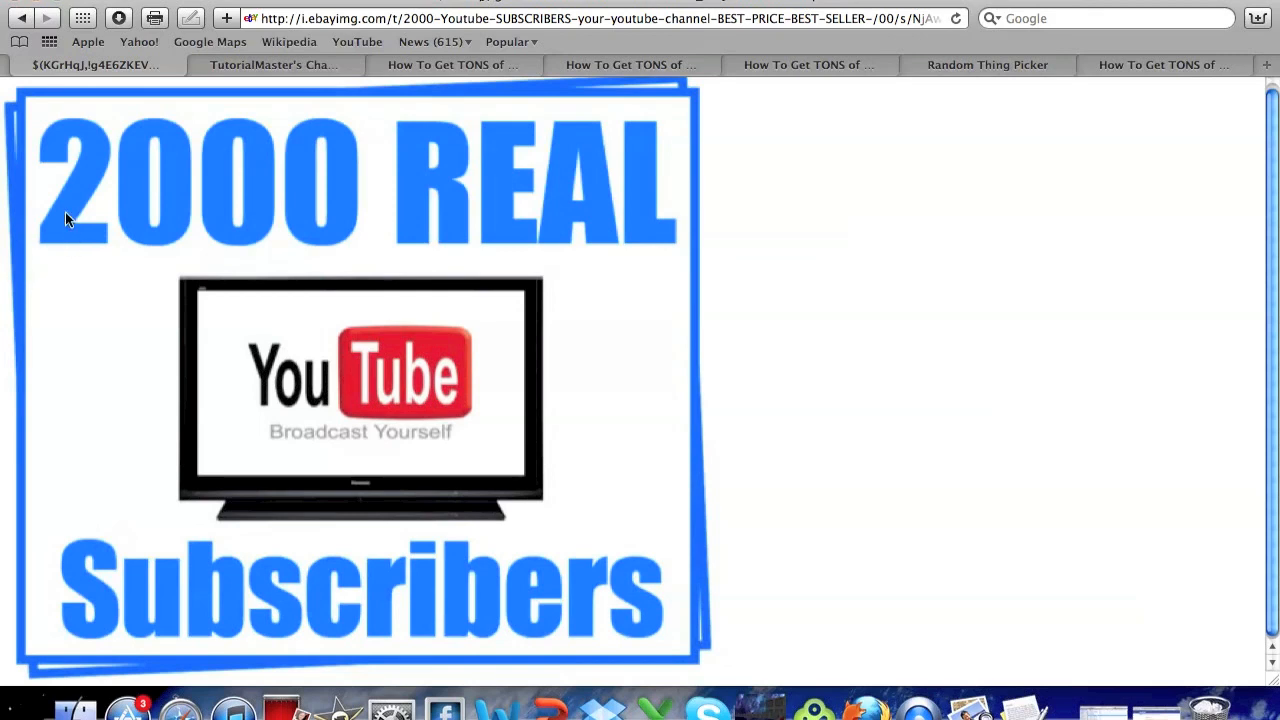
mouse_move(98, 536)
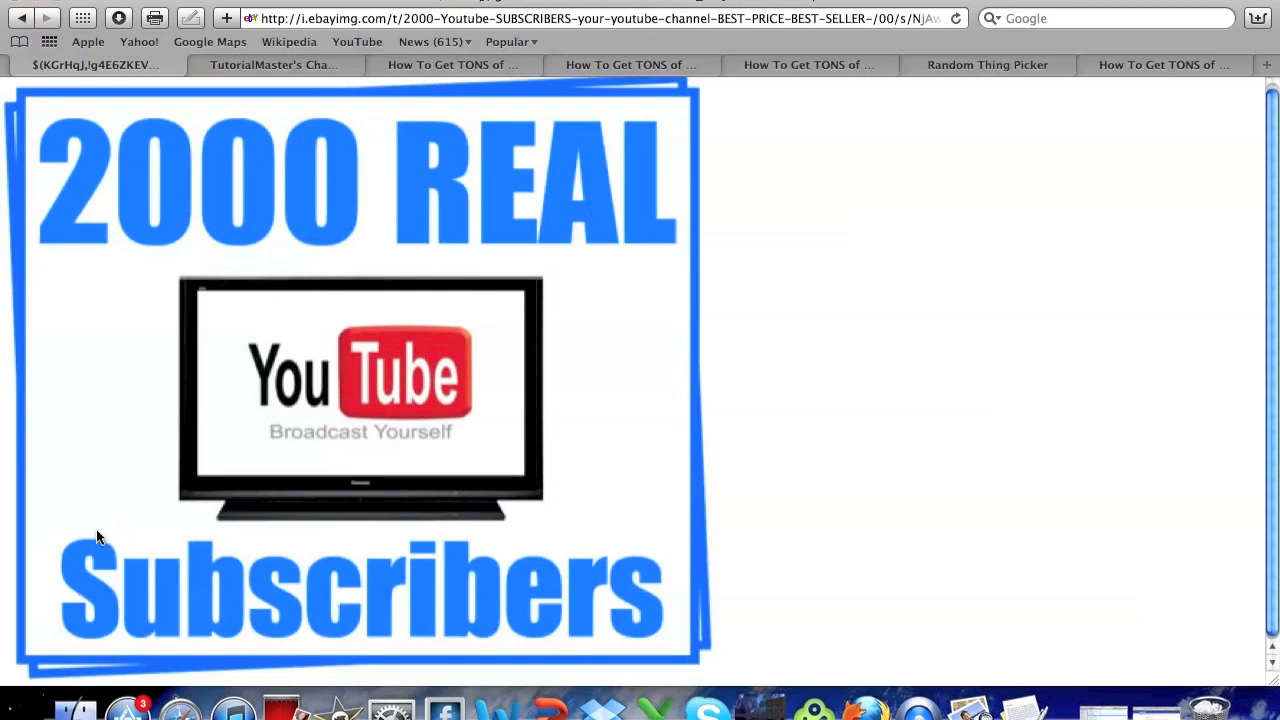
mouse_move(296, 548)
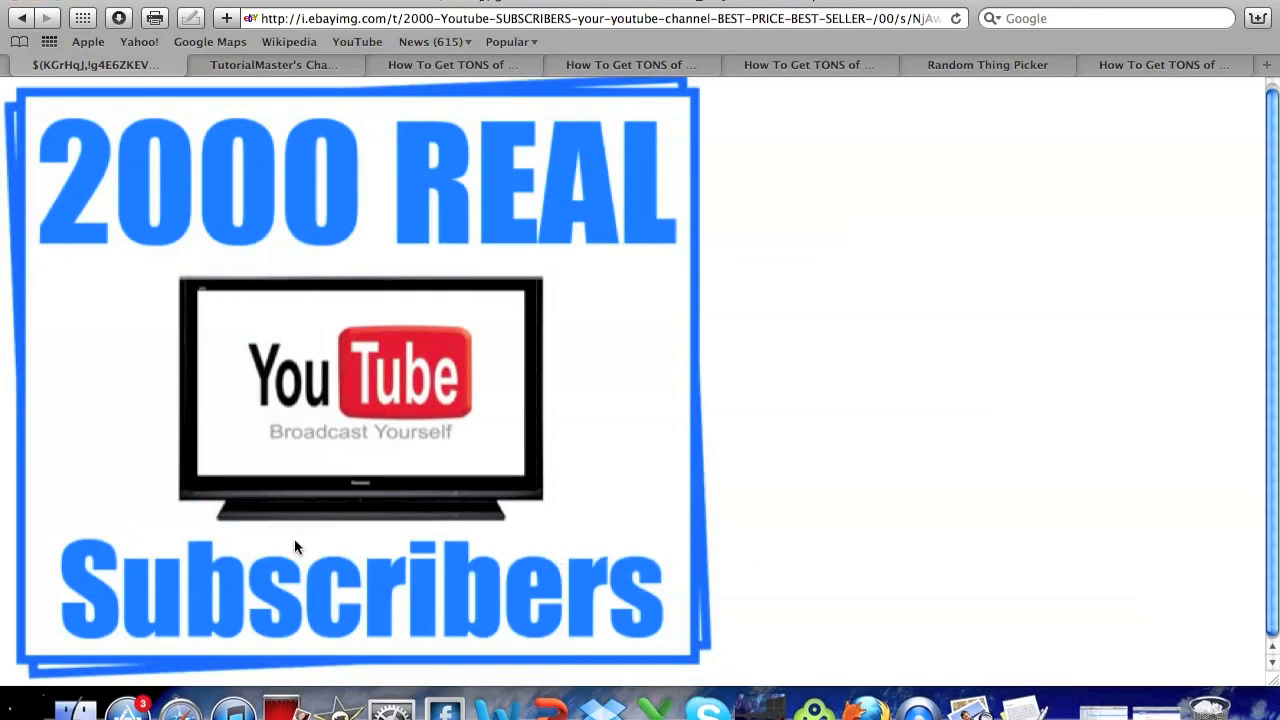
mouse_move(424, 284)
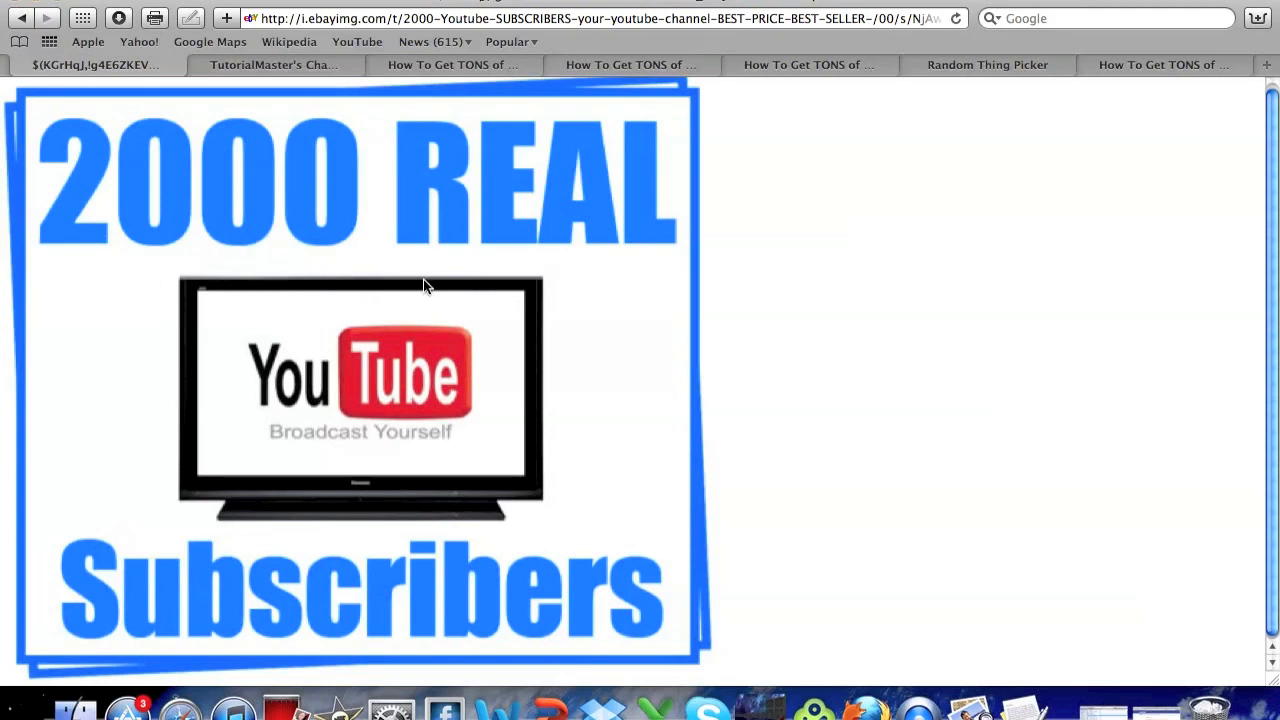
mouse_move(400, 544)
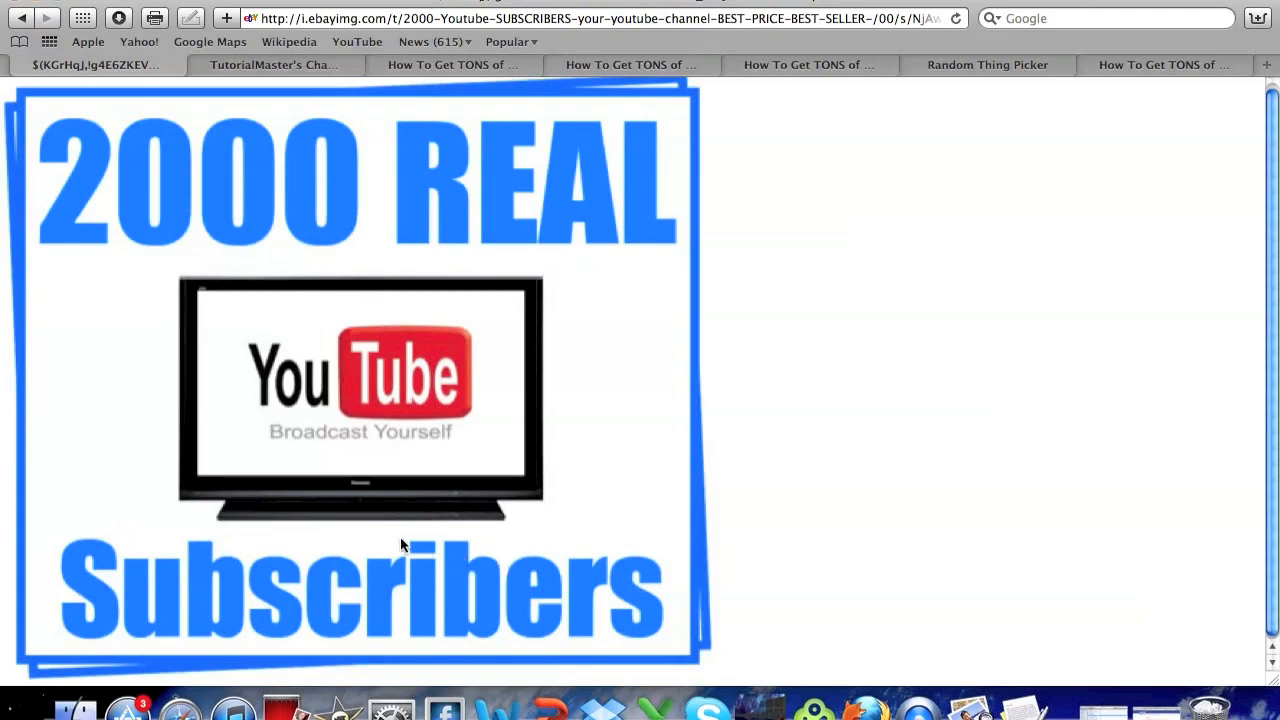
mouse_move(130, 308)
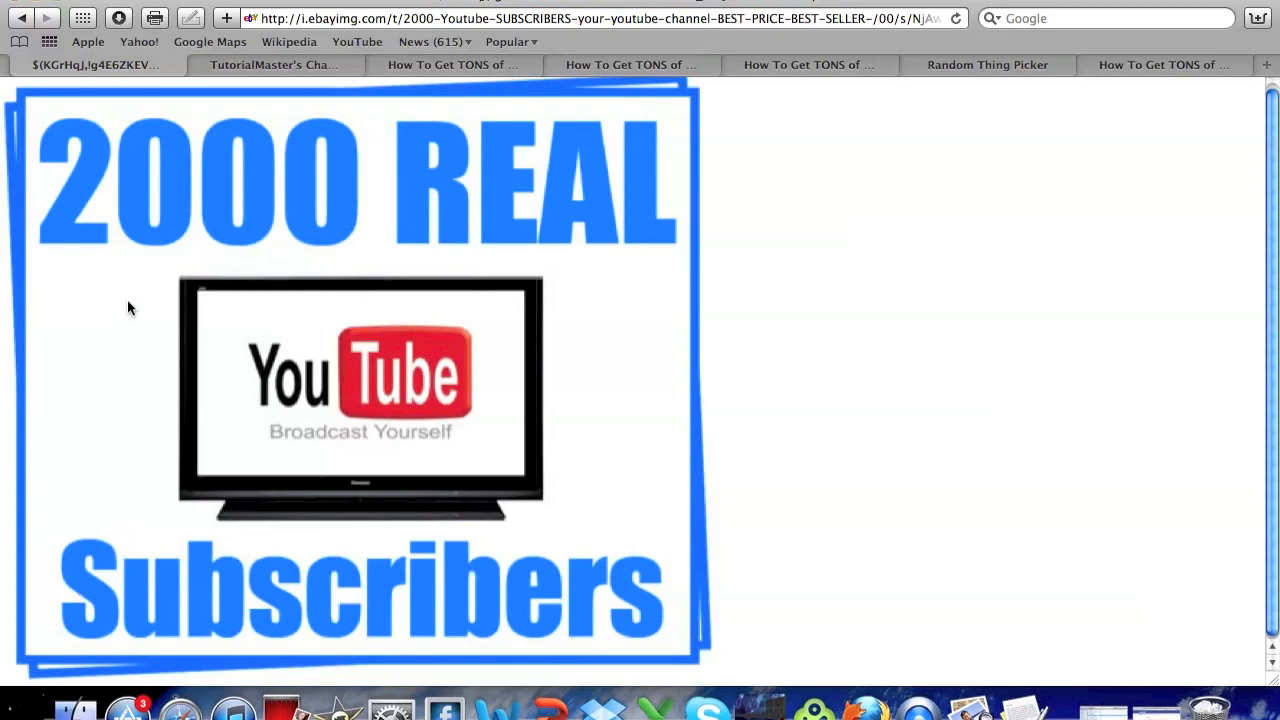
mouse_move(590, 354)
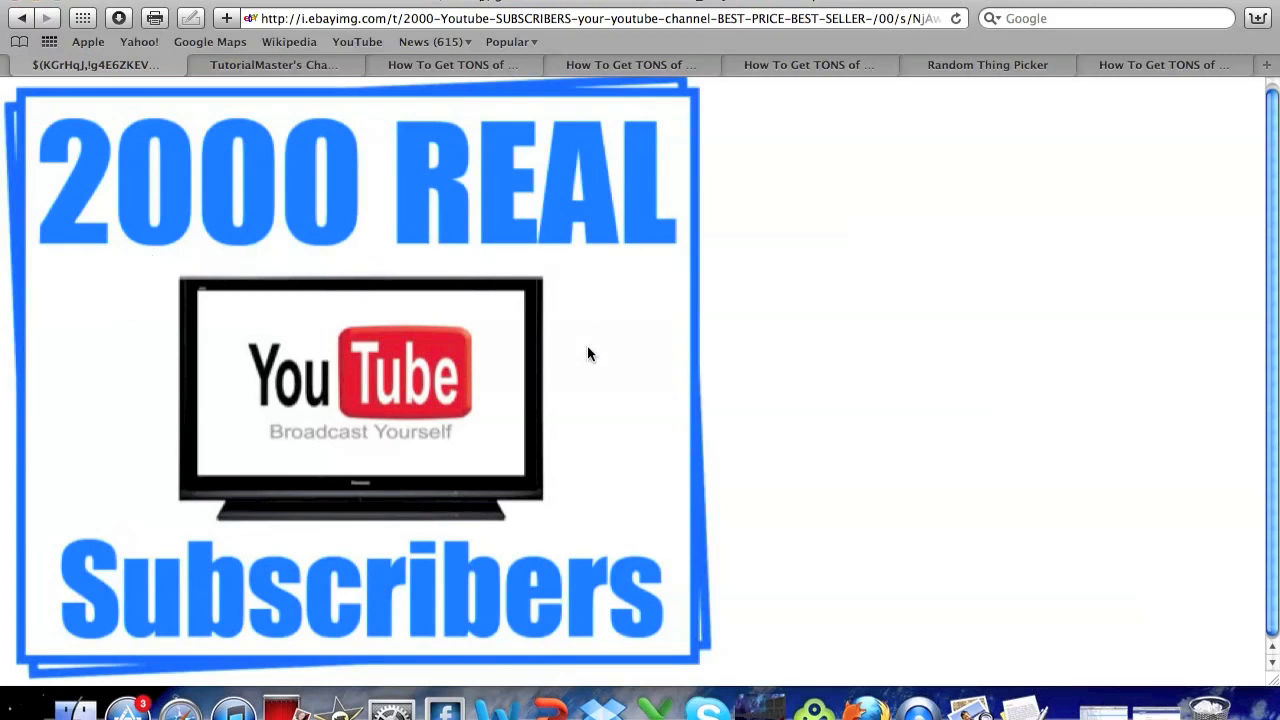
mouse_move(124, 444)
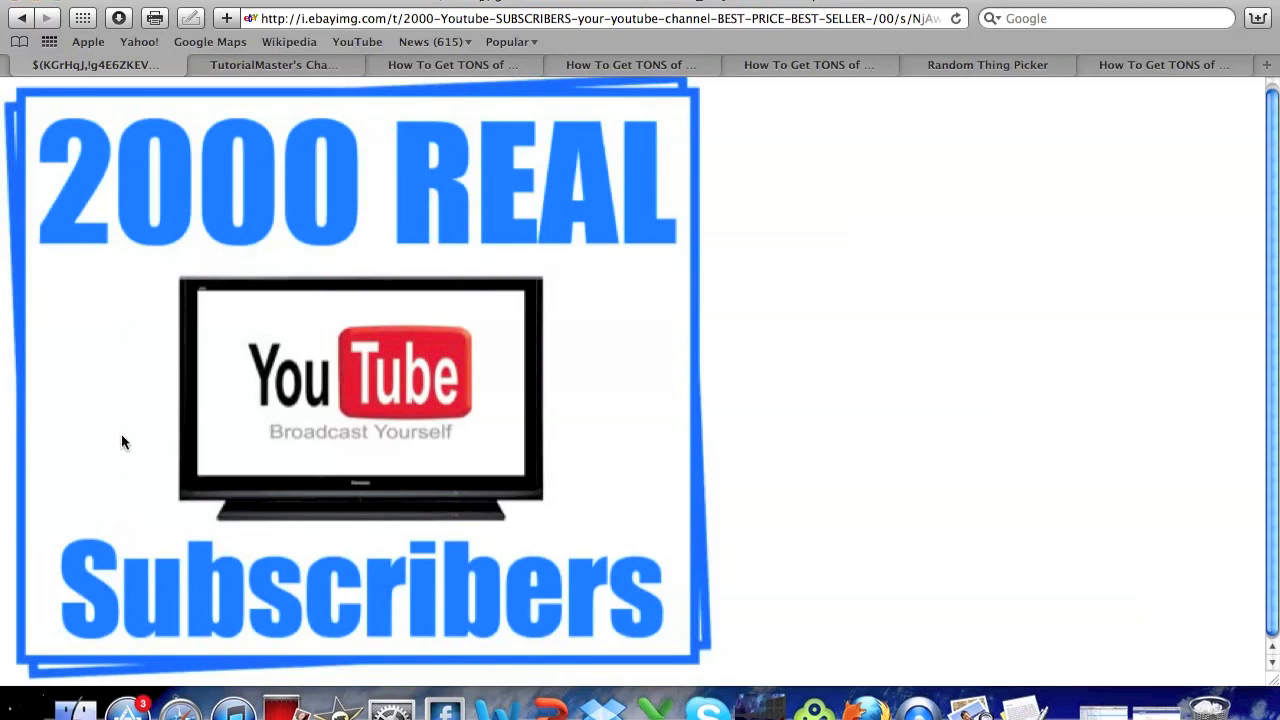
mouse_move(164, 230)
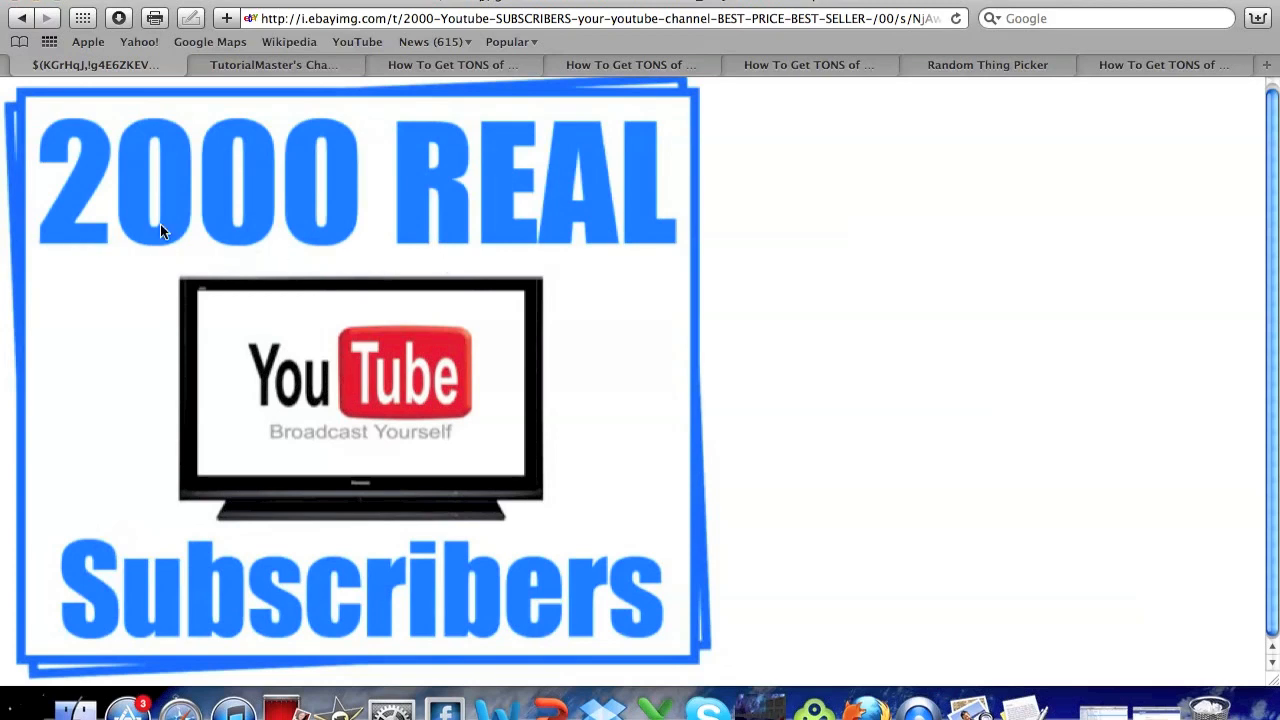
mouse_move(590, 368)
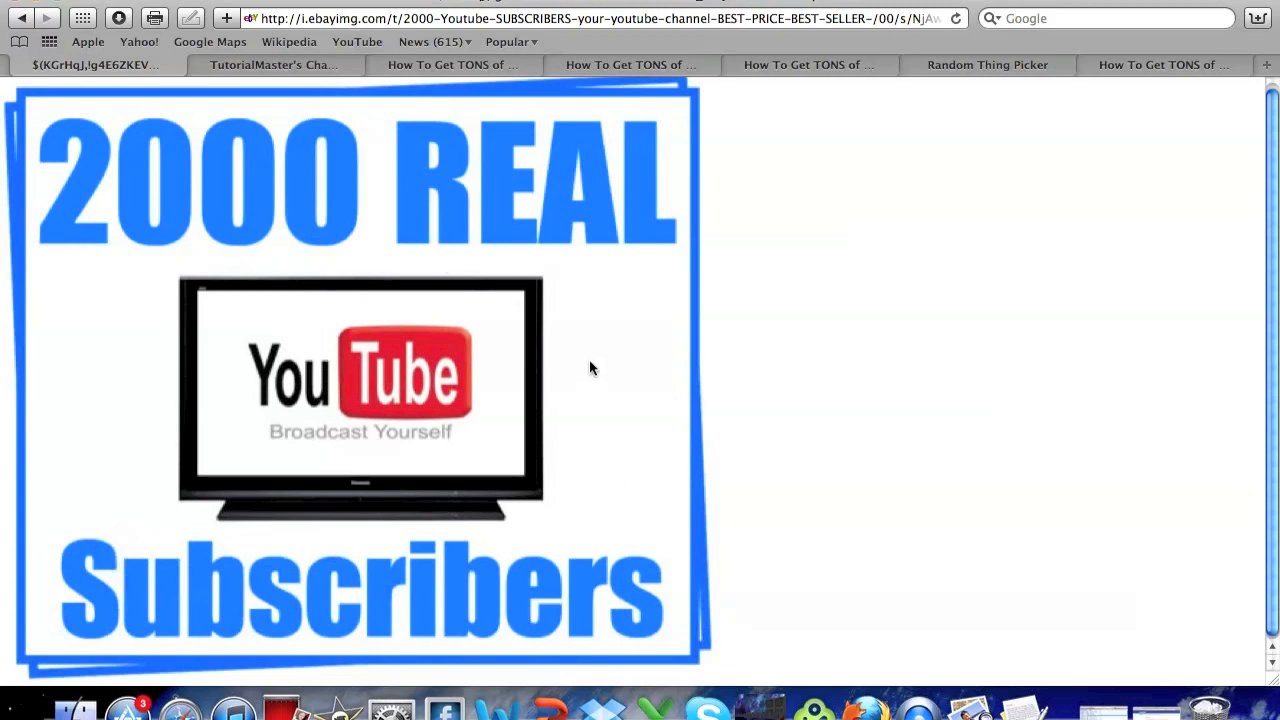
mouse_move(624, 444)
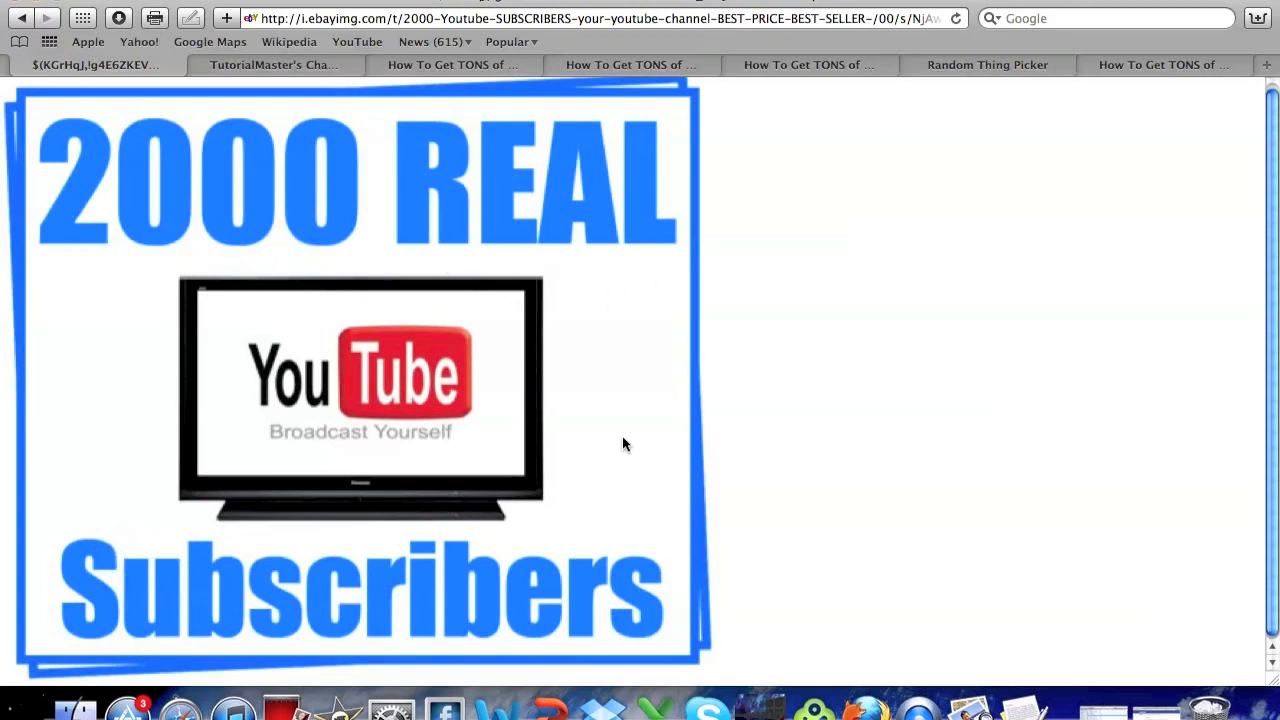
mouse_move(116, 330)
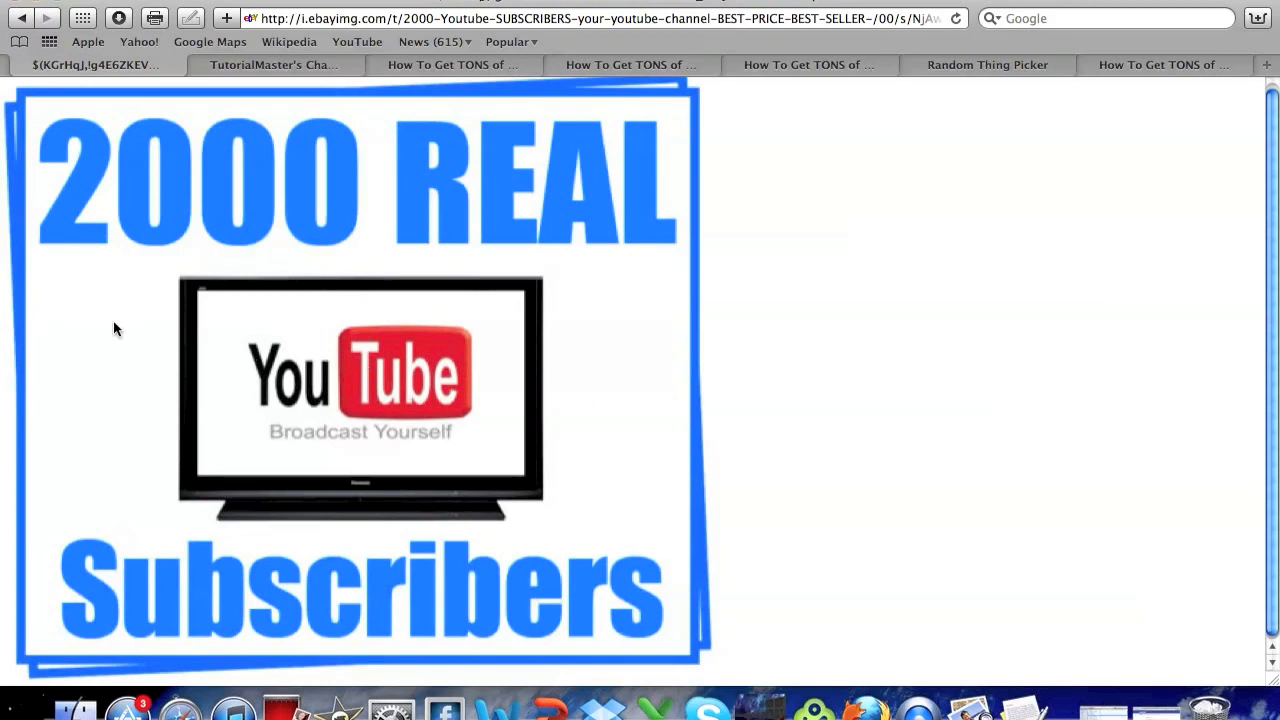
mouse_move(430, 380)
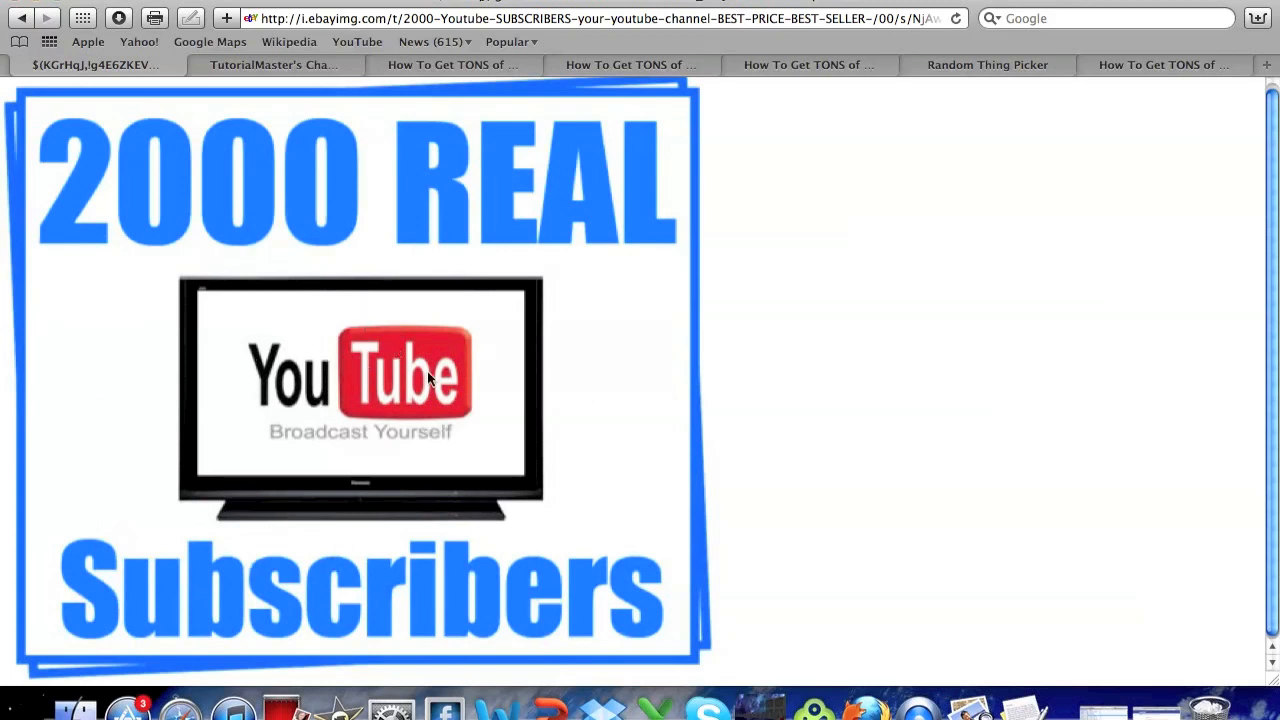
mouse_move(350, 276)
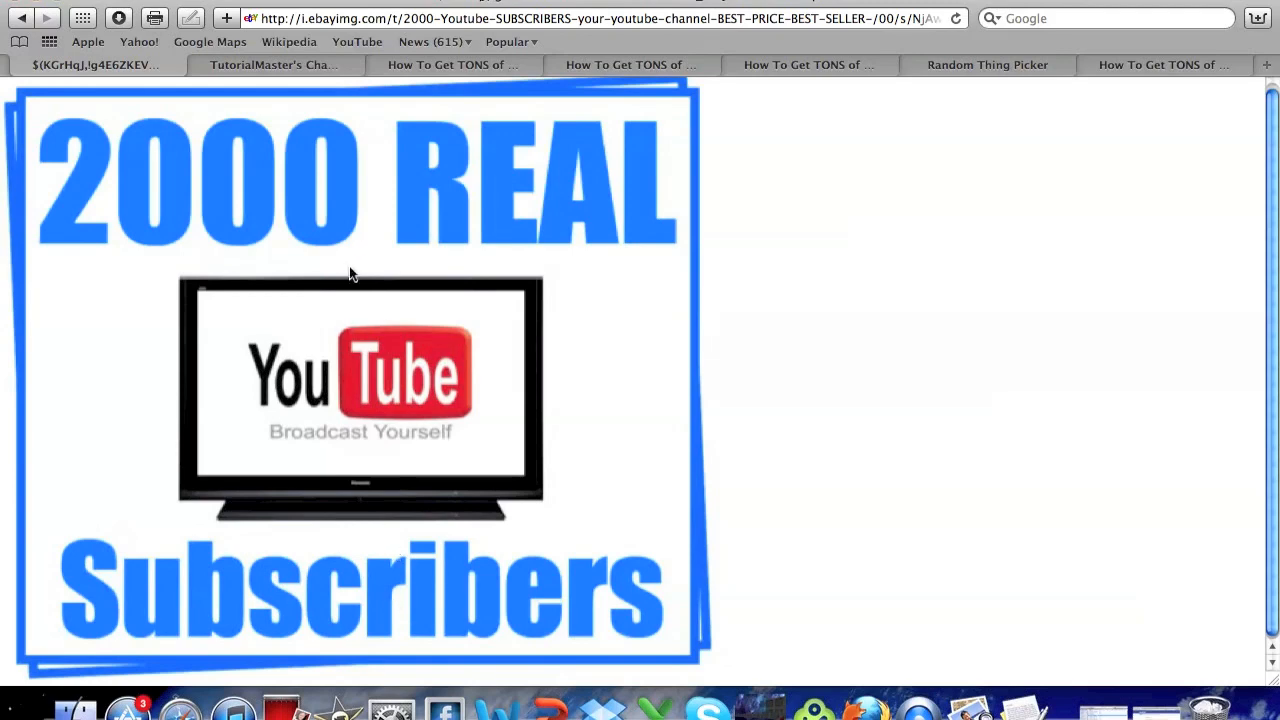
mouse_move(380, 430)
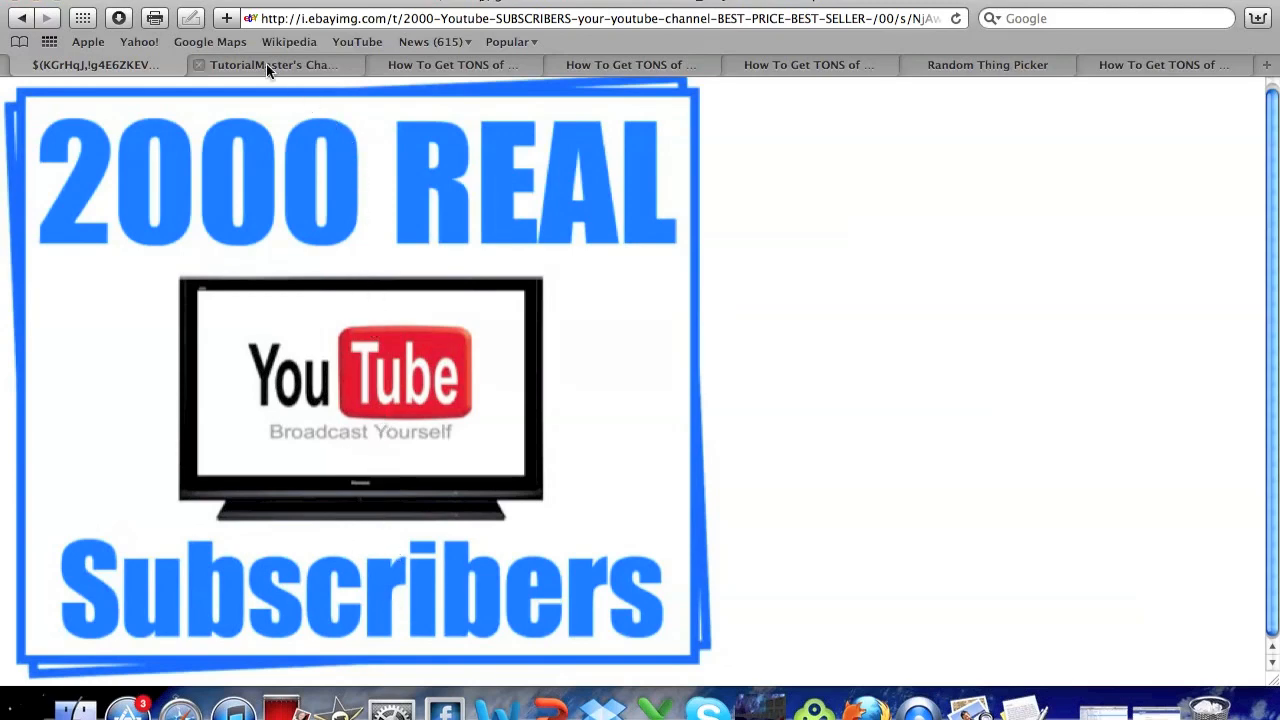
- Bring up TutorialMaster's channel page and scroll through it
left_click(272, 64)
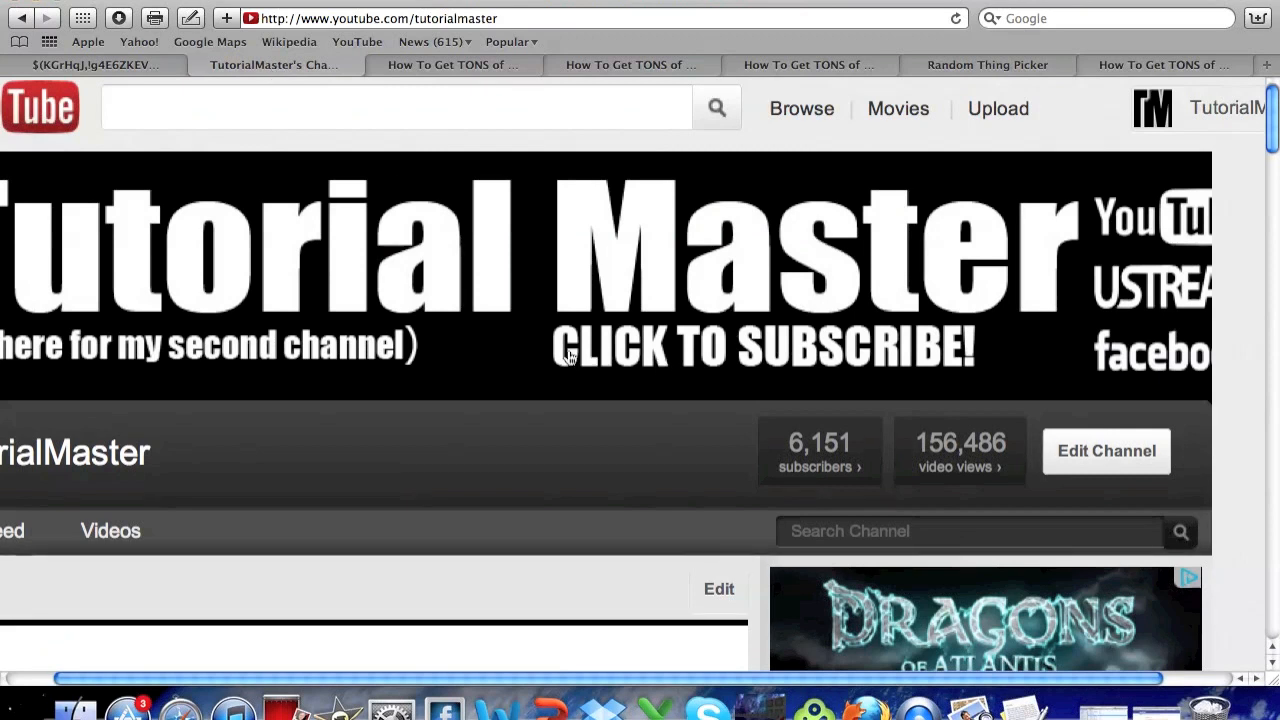
mouse_move(588, 356)
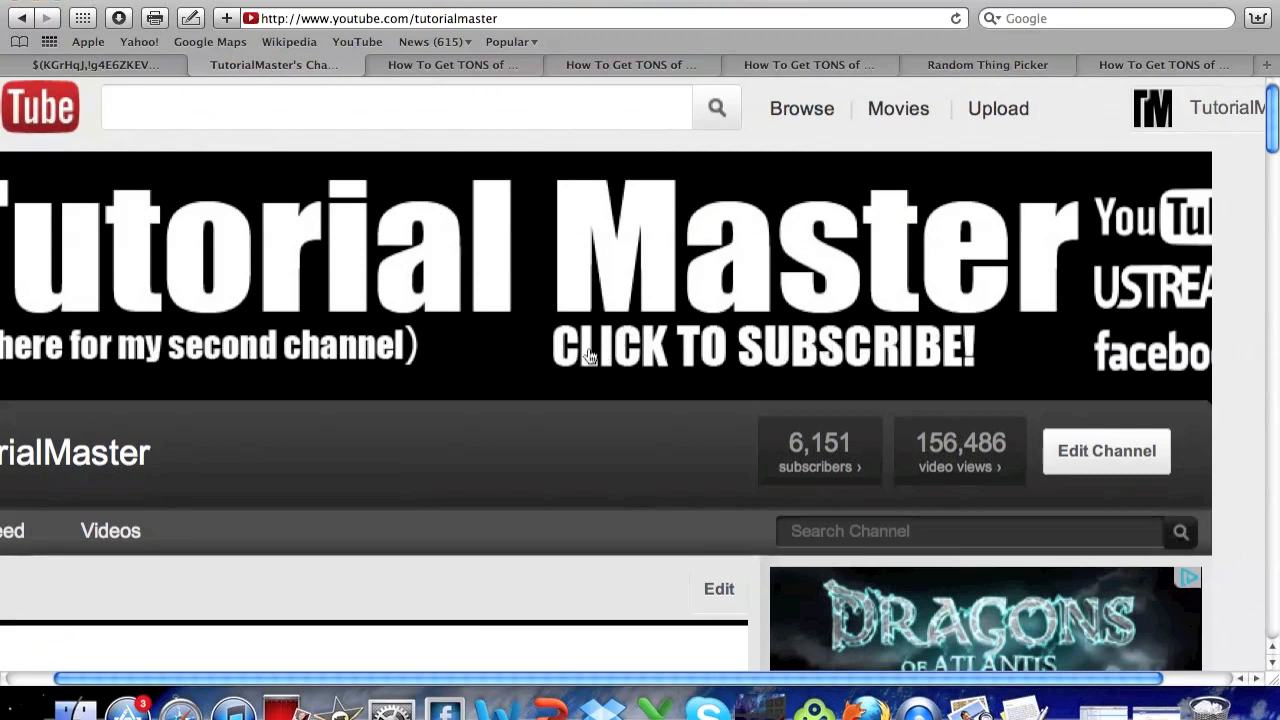
mouse_move(598, 364)
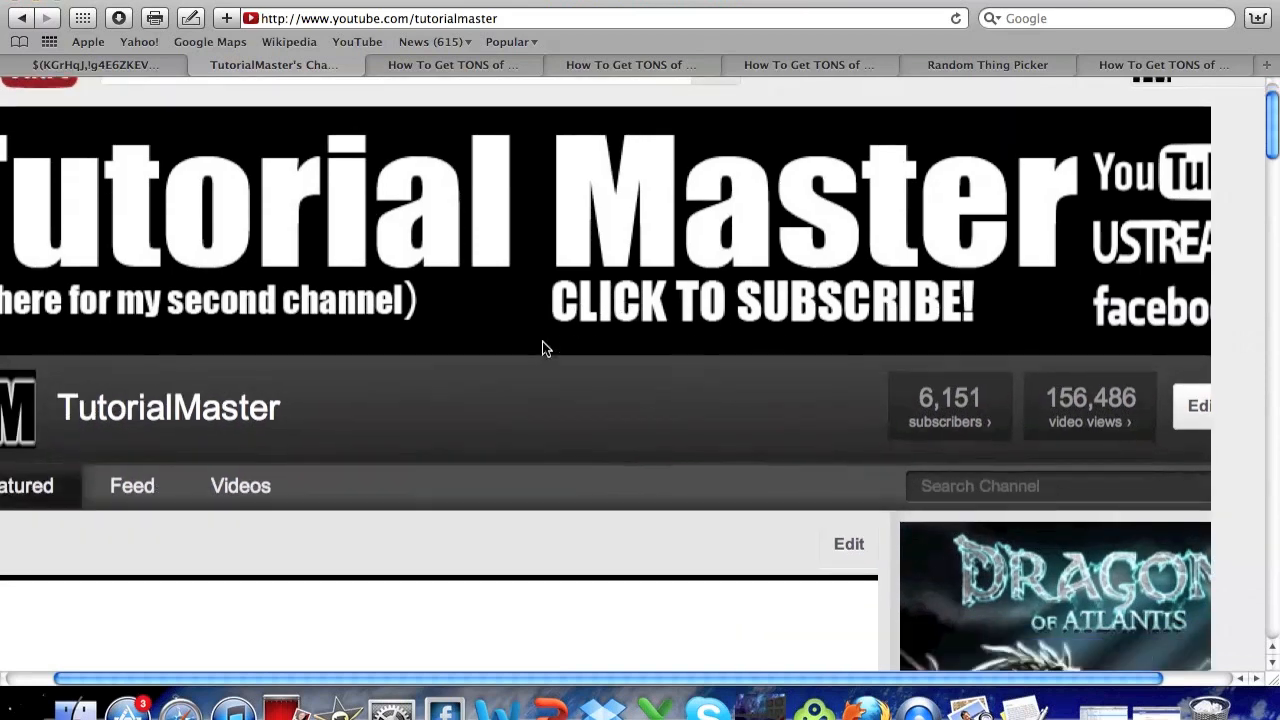
scroll("up", 3)
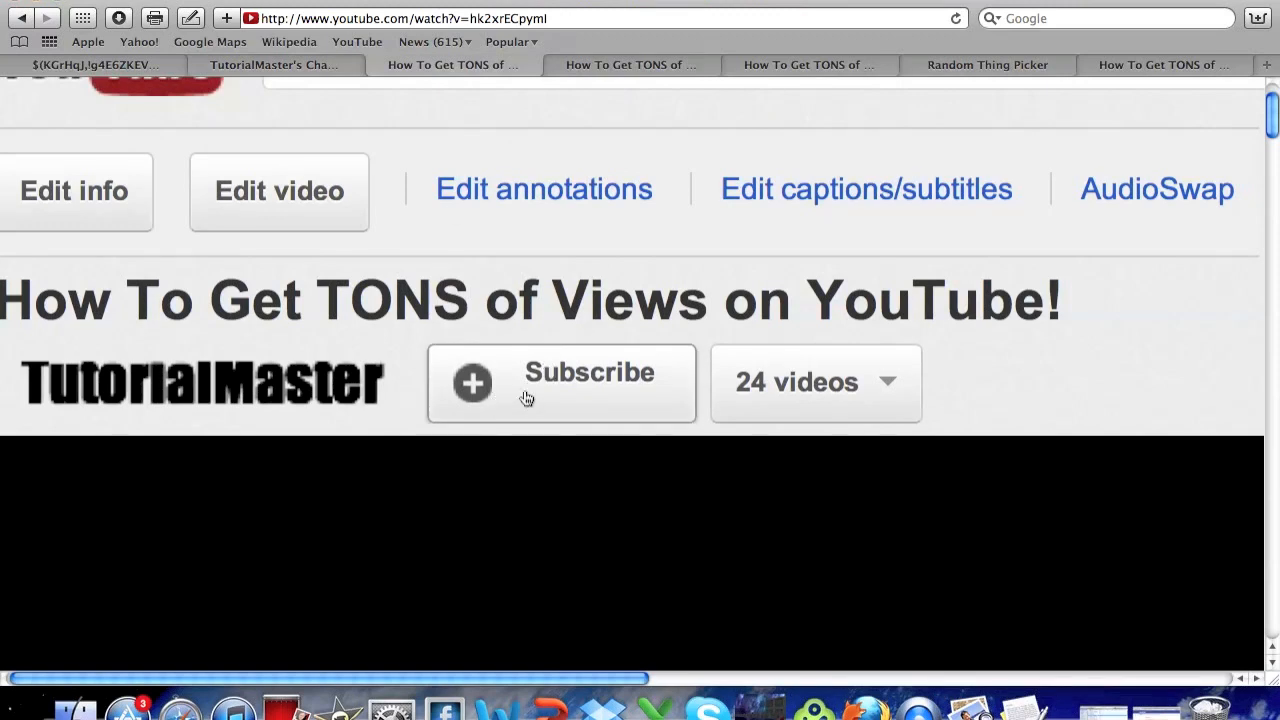
mouse_move(528, 380)
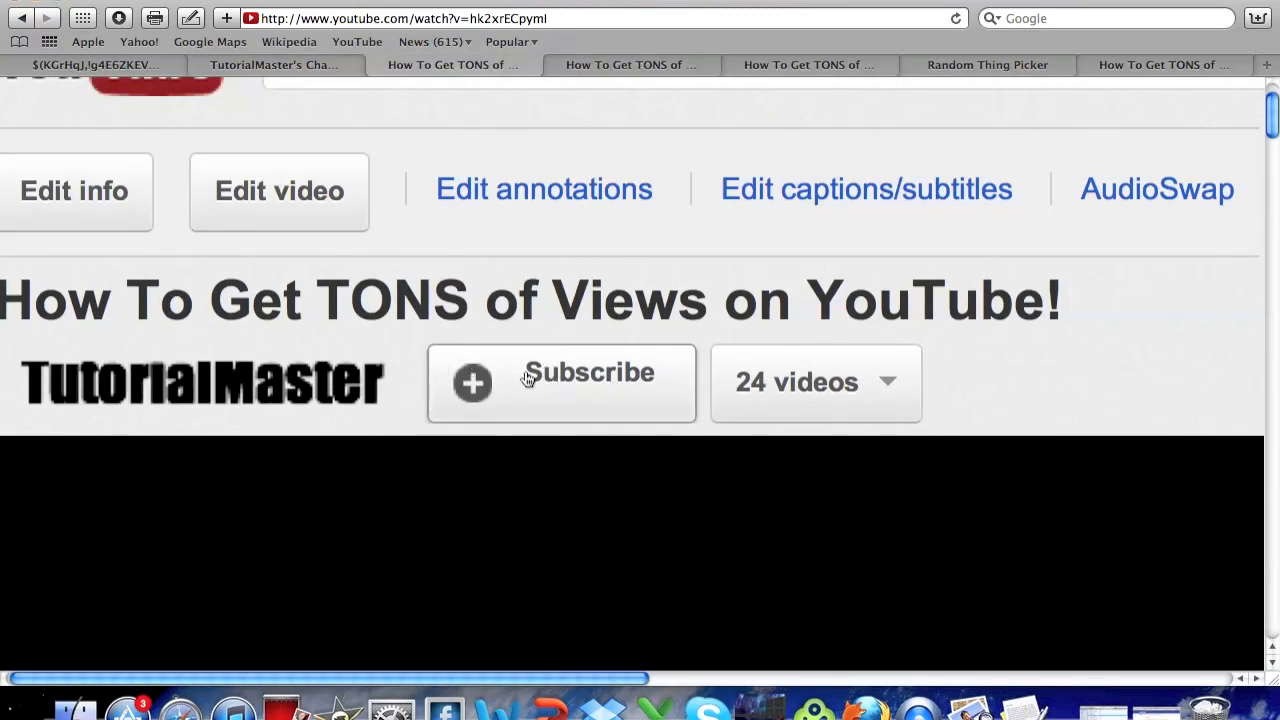
mouse_move(658, 100)
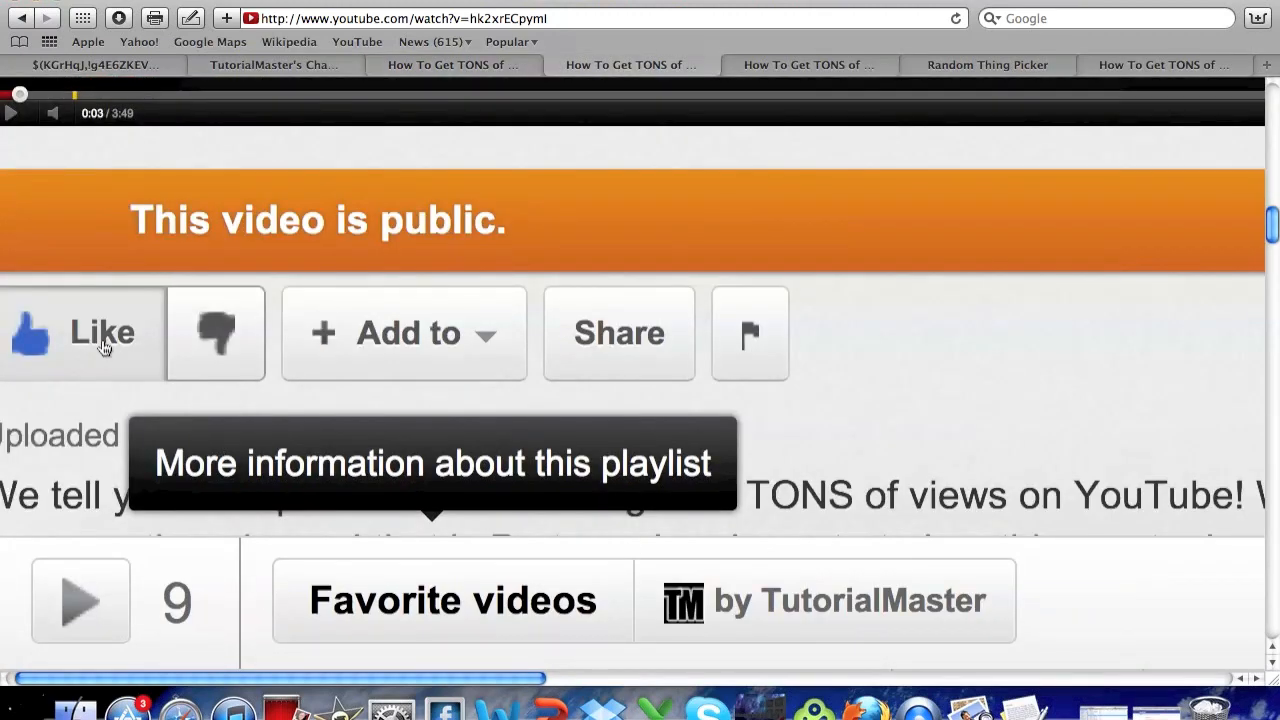
- Like the video and reveal its share link with embed and email options
left_click(404, 332)
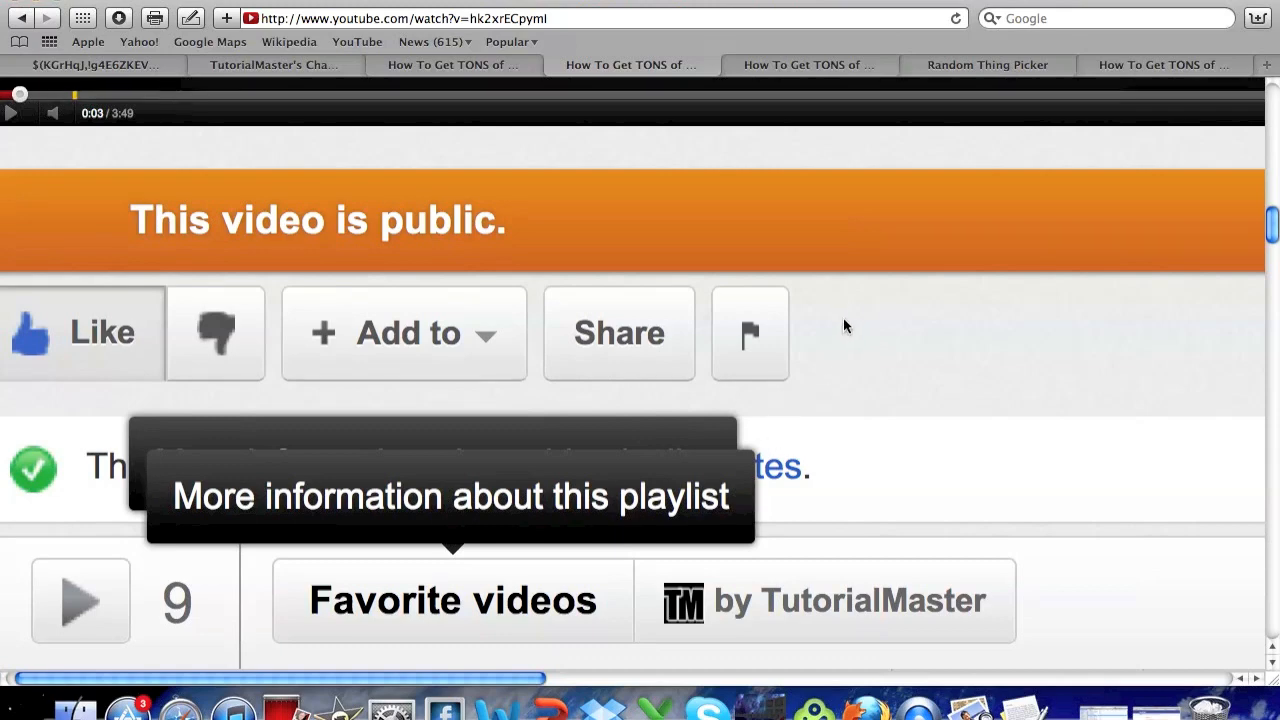
left_click(618, 332)
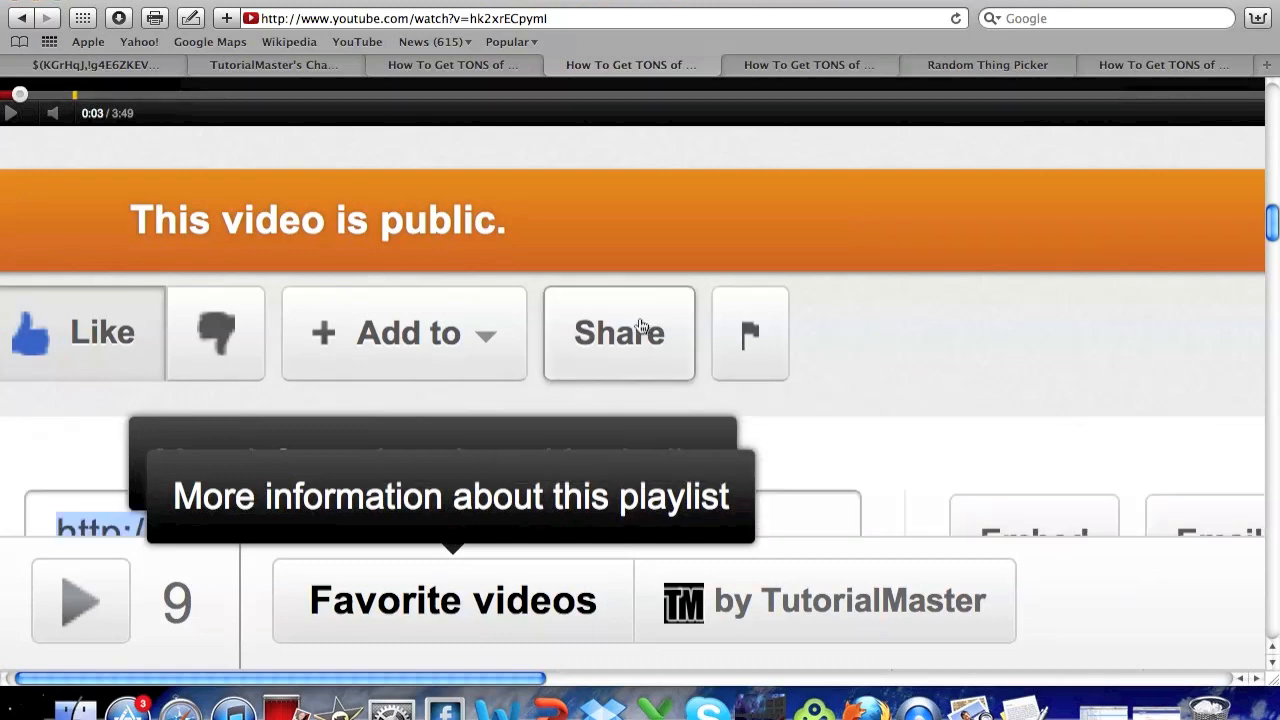
scroll("down", 3)
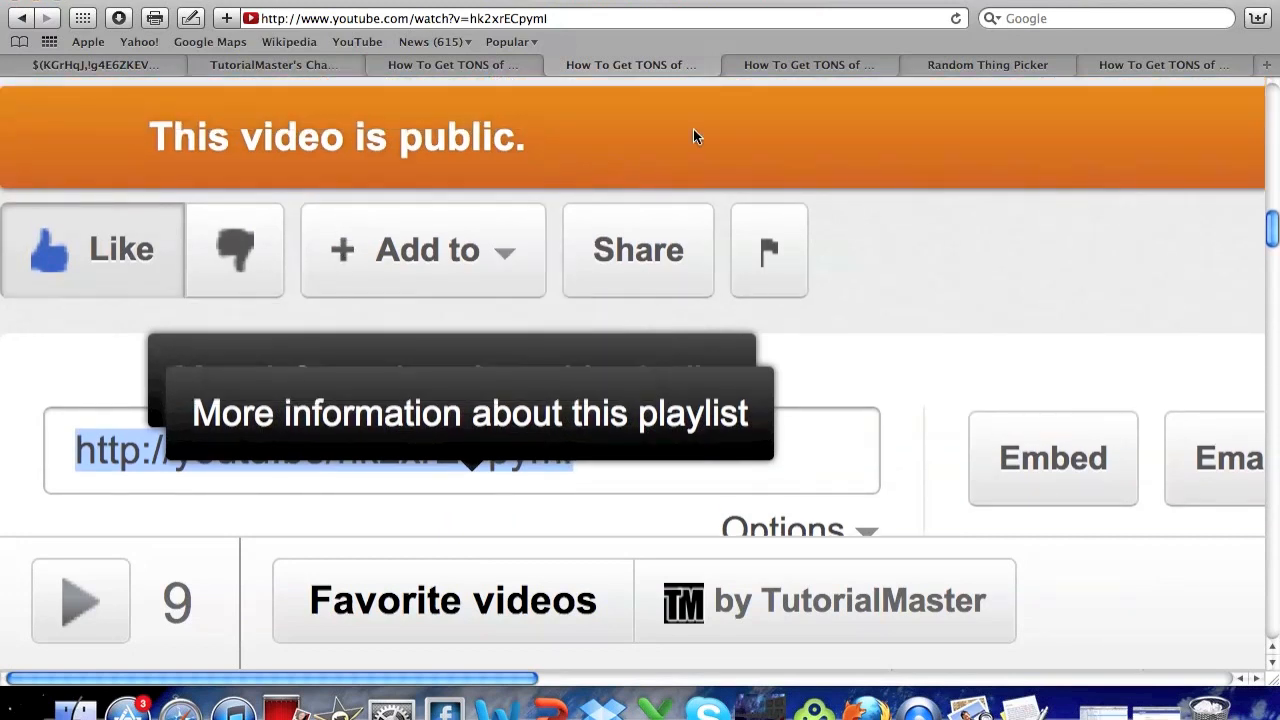
scroll("down", 3)
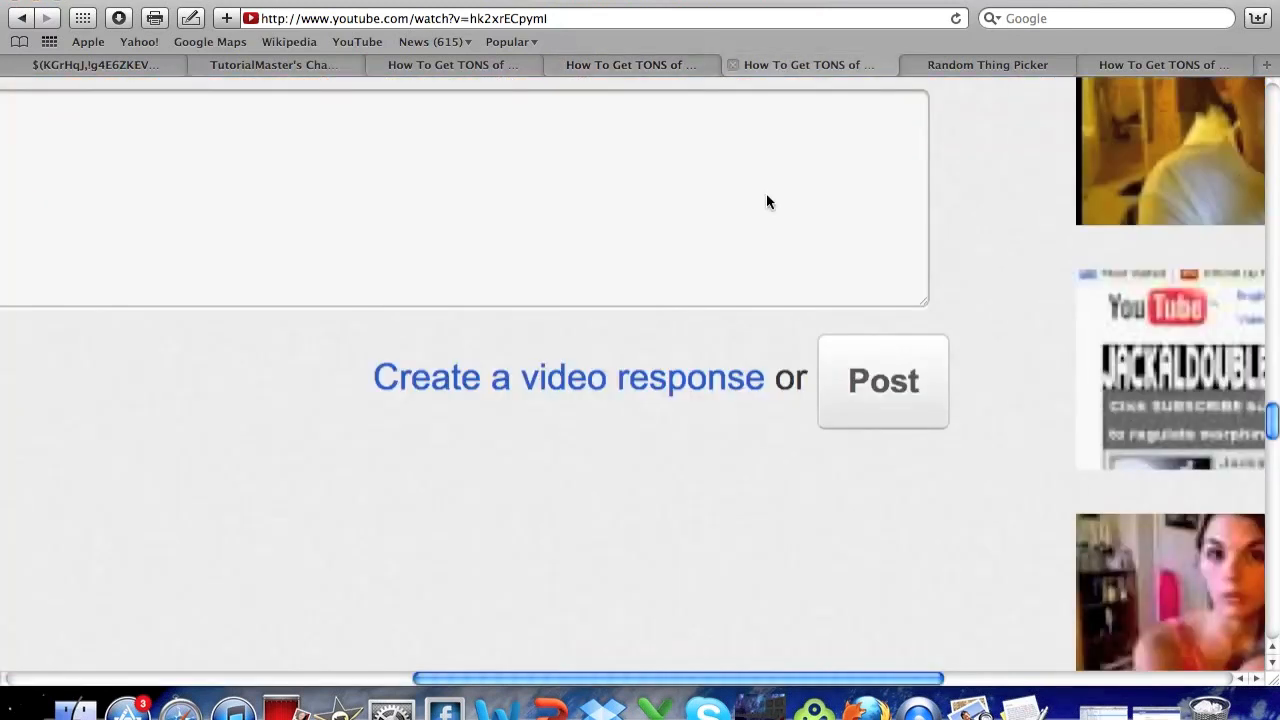
mouse_move(408, 400)
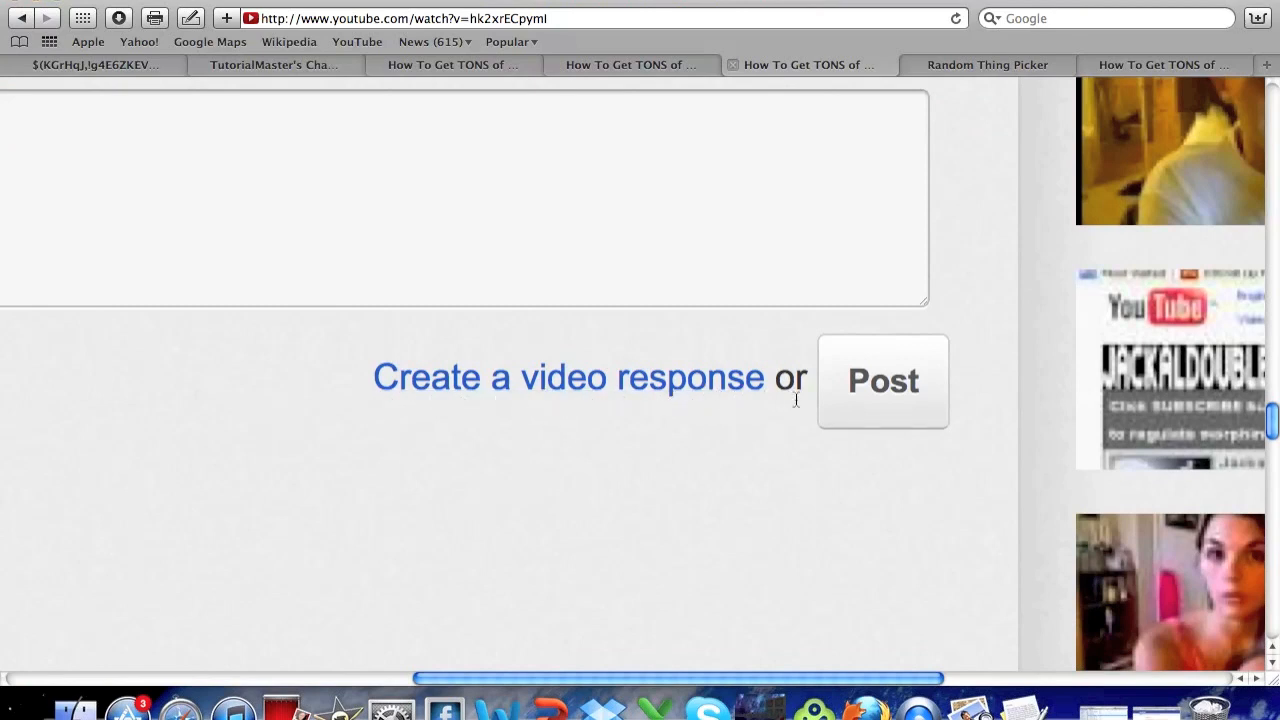
mouse_move(444, 296)
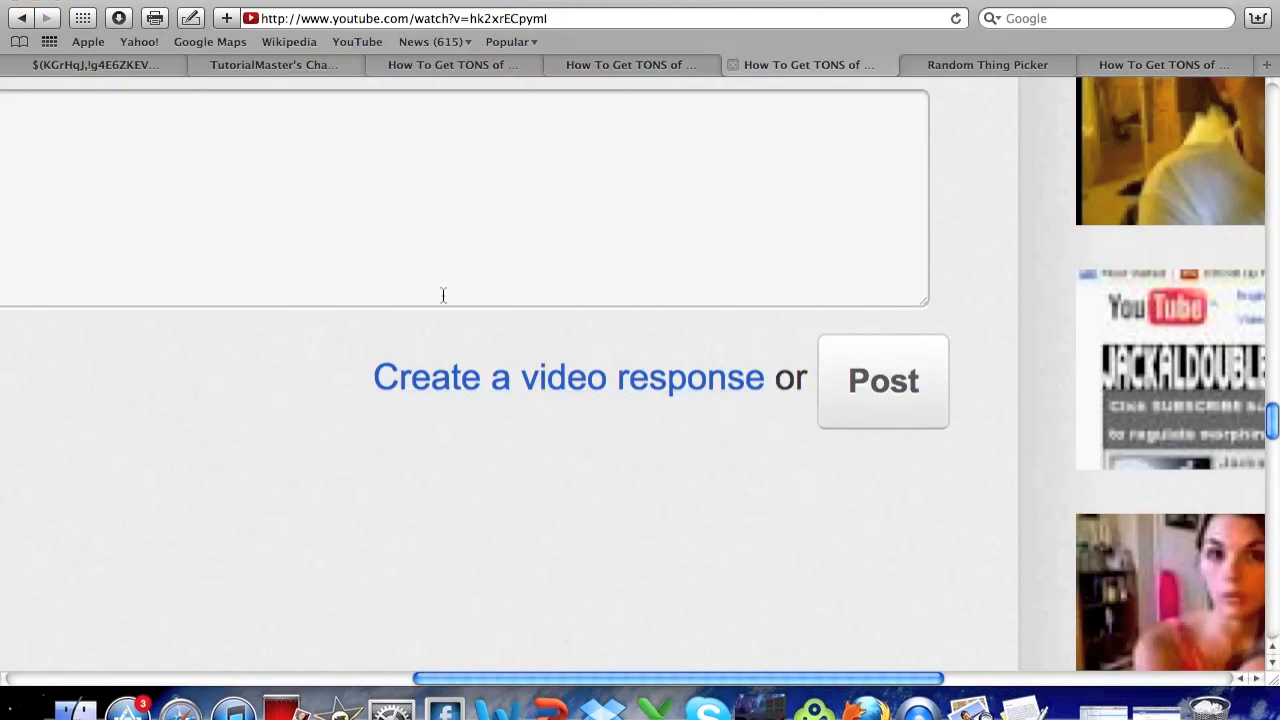
mouse_move(628, 404)
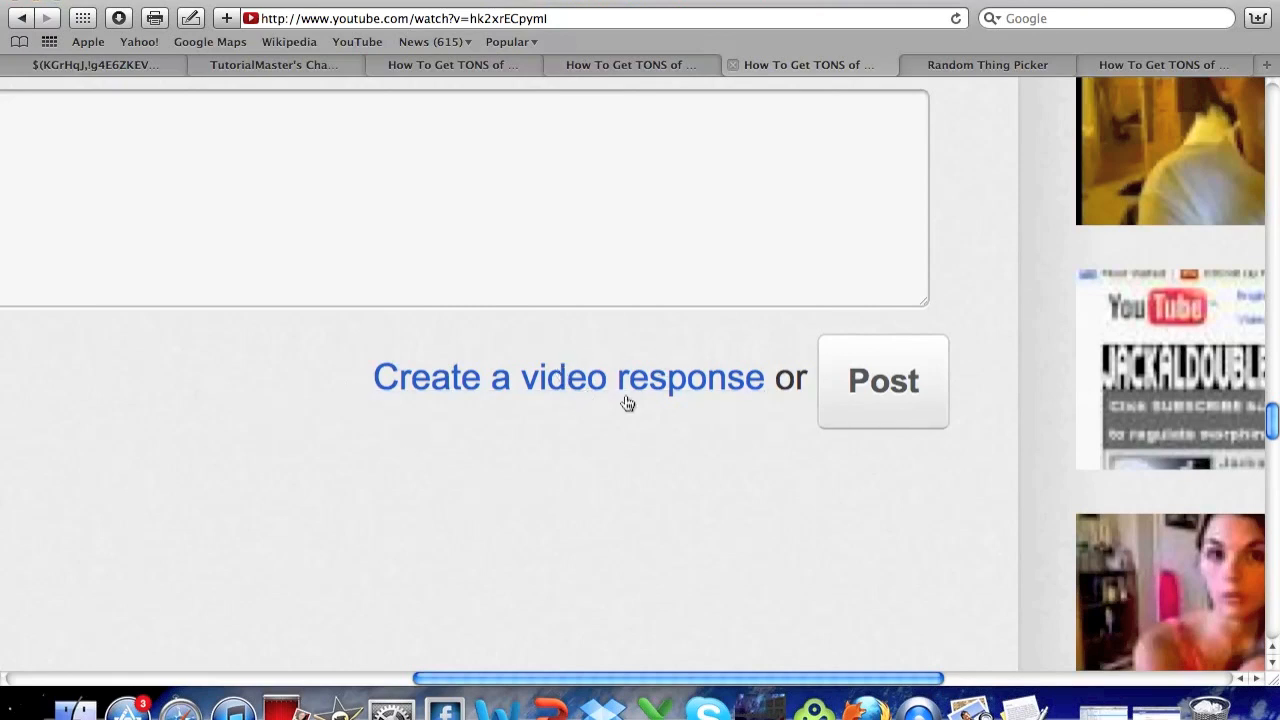
mouse_move(872, 402)
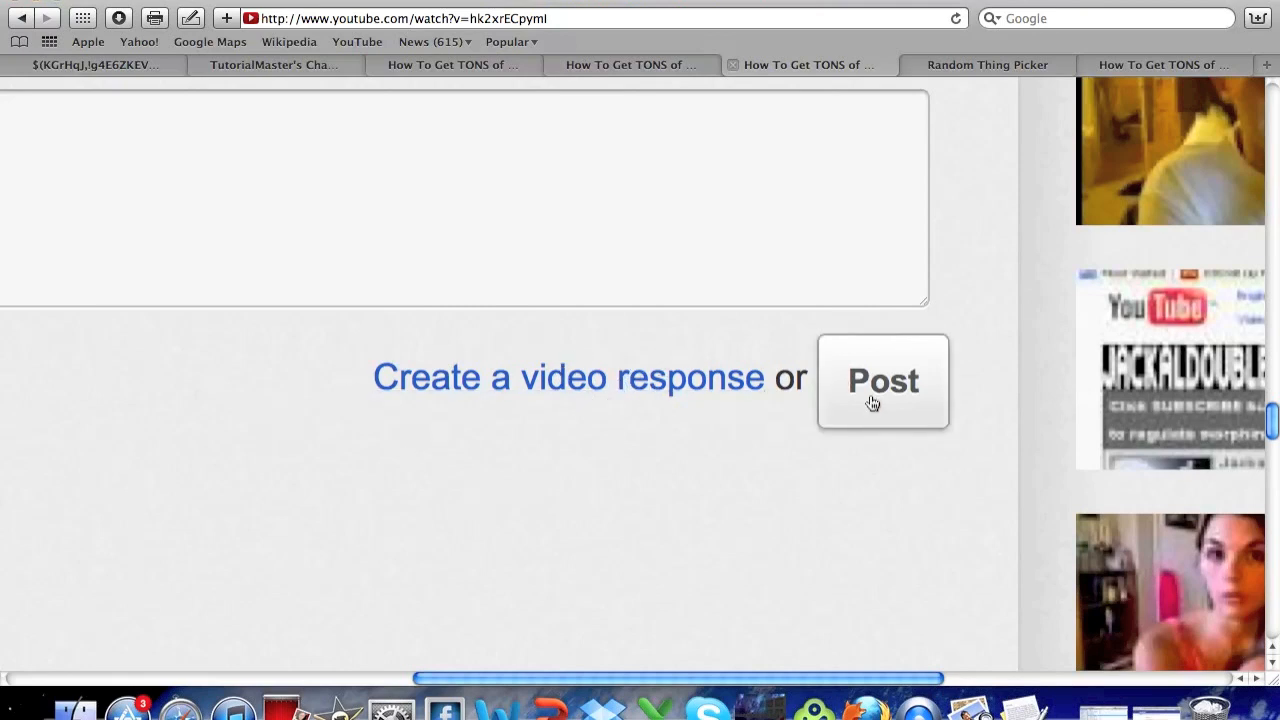
mouse_move(624, 388)
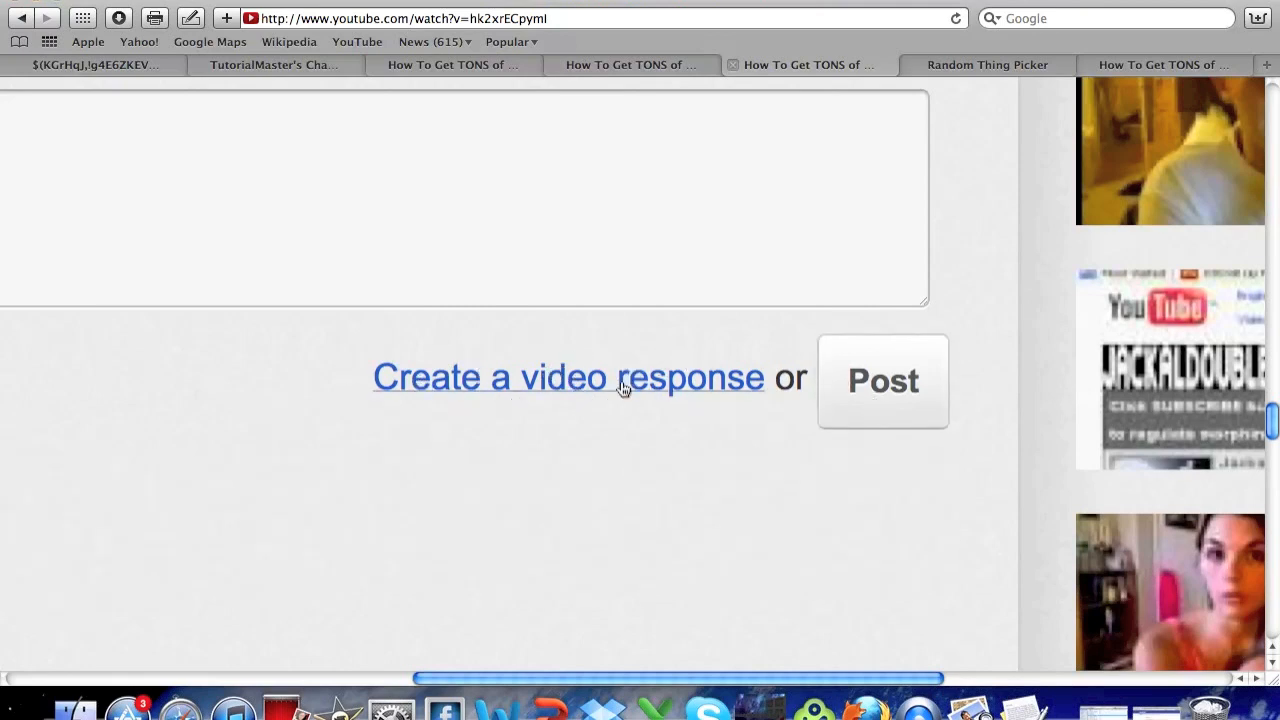
mouse_move(578, 380)
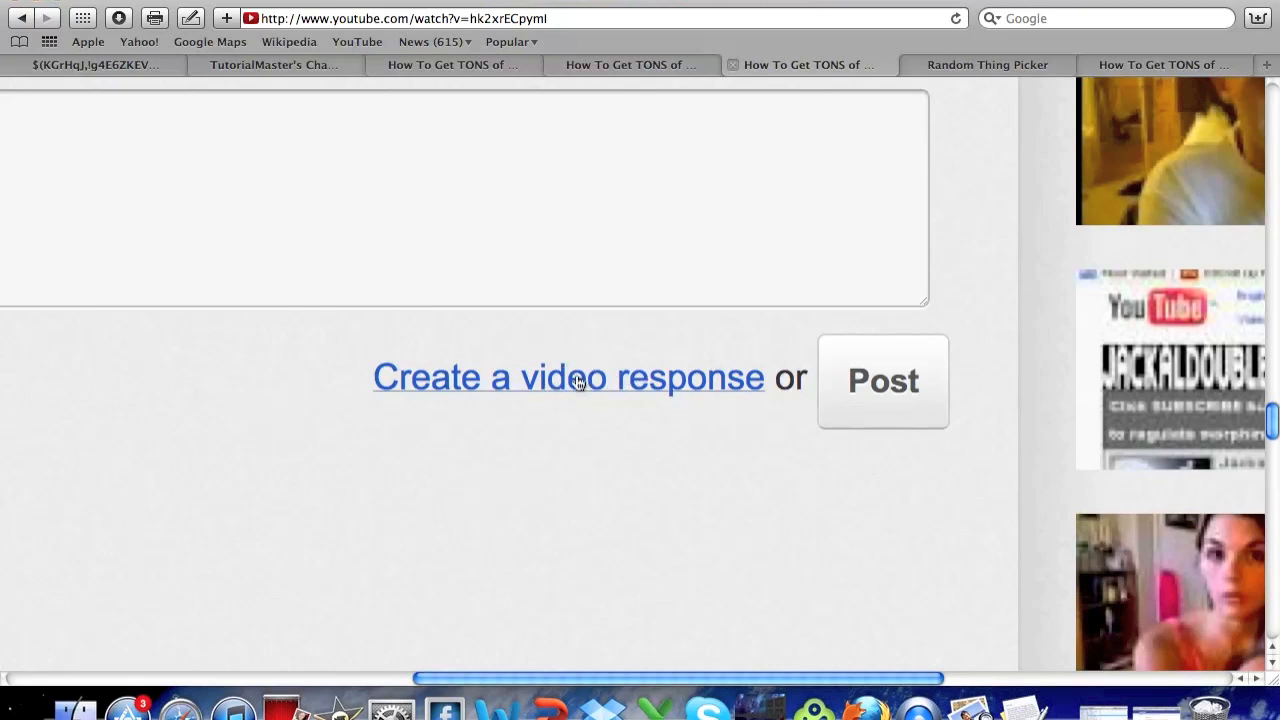
mouse_move(596, 420)
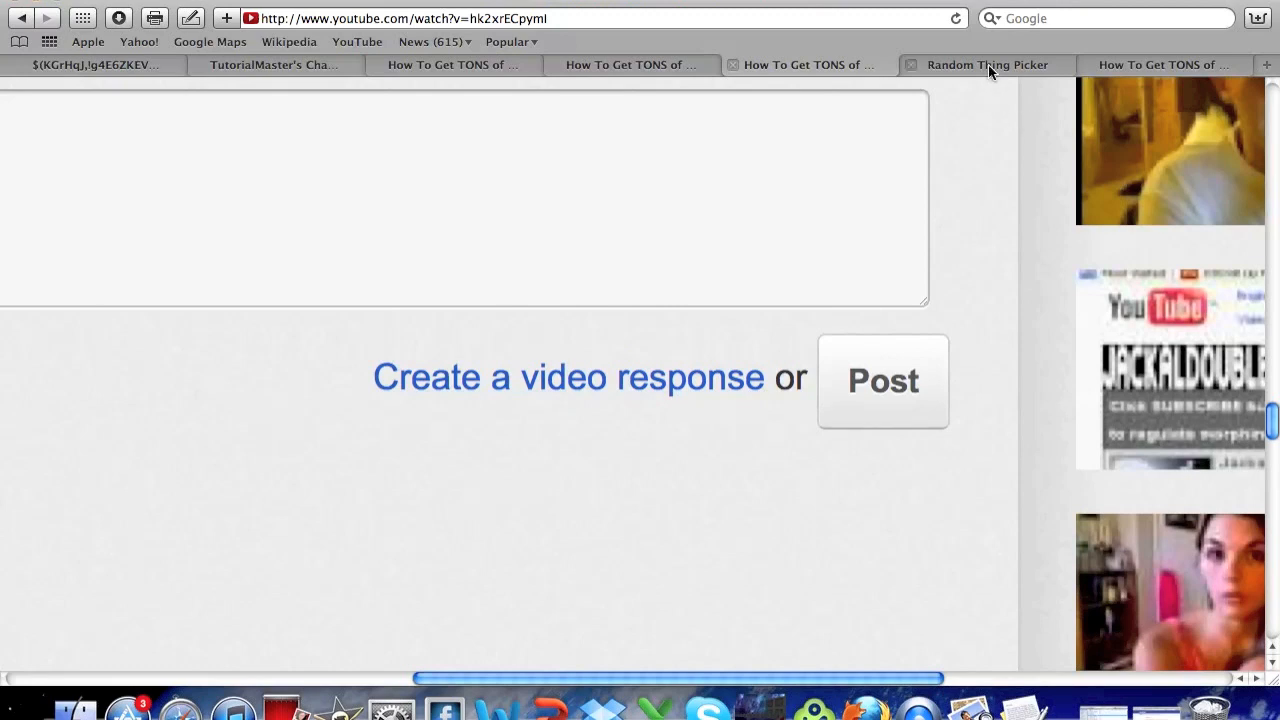
- Draw several random names from the six-channel list with 'Pick one!', ending on FlashUpdates
left_click(988, 64)
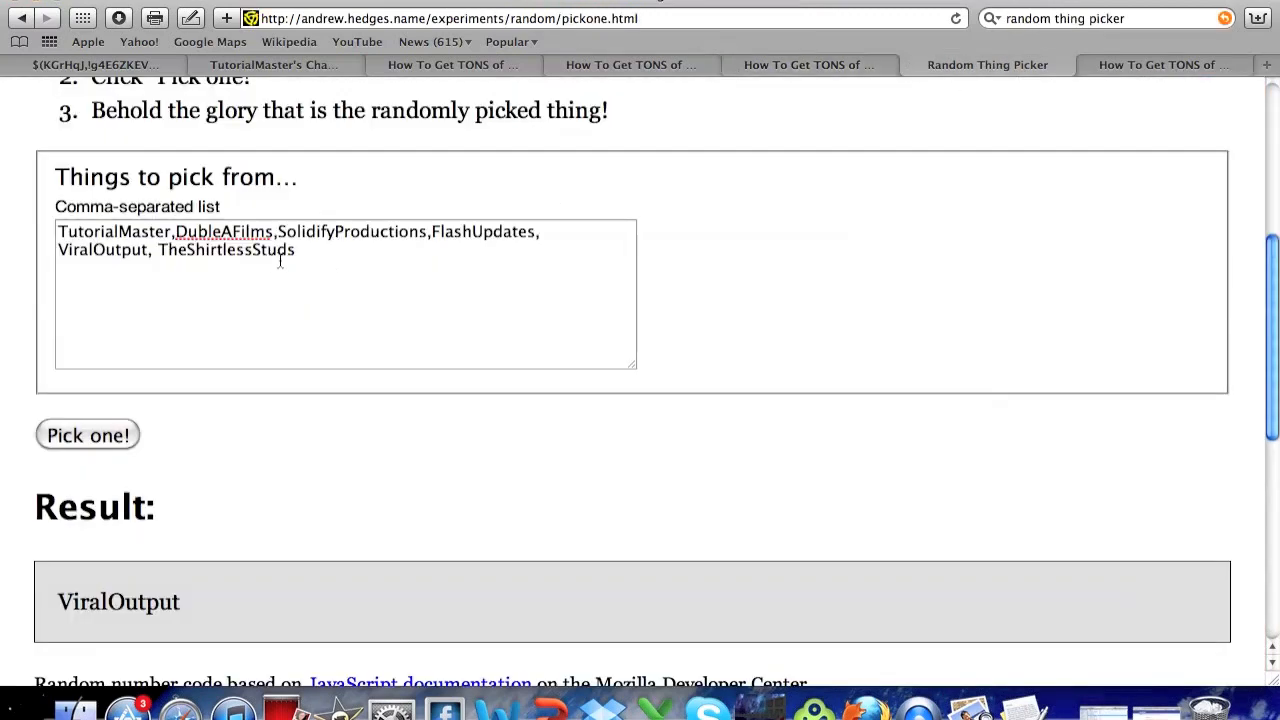
mouse_move(170, 280)
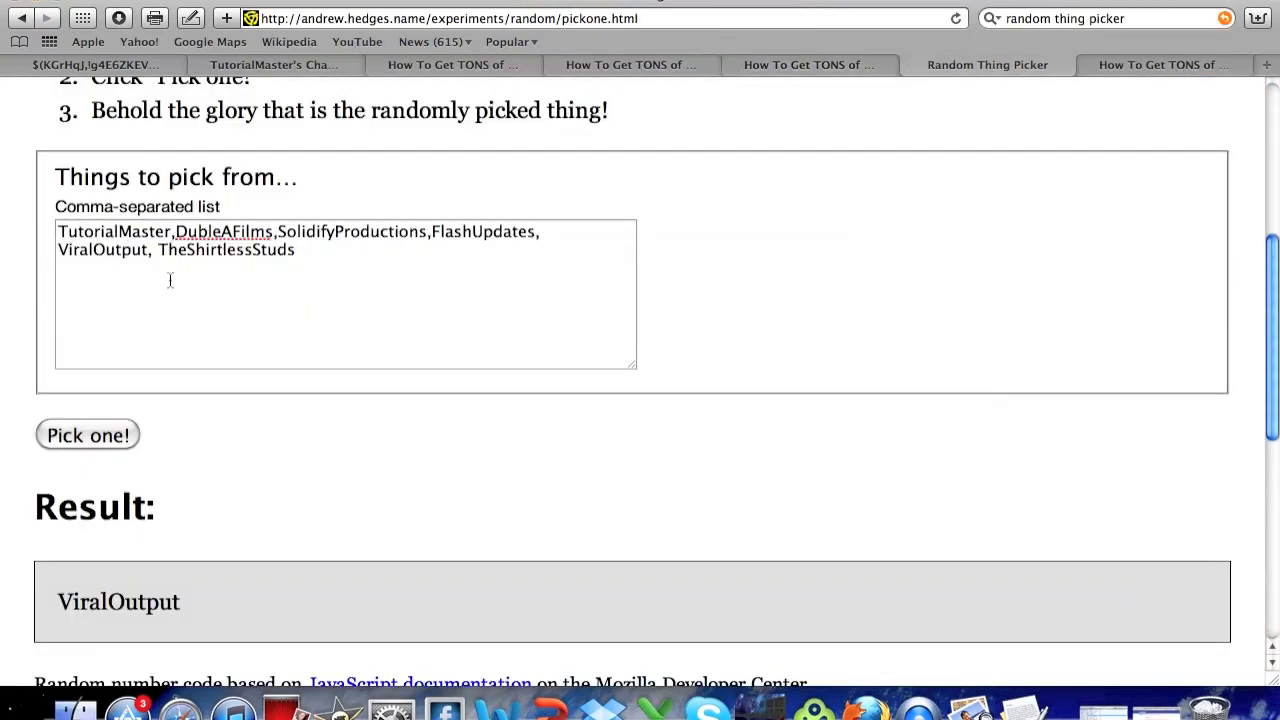
left_click(88, 436)
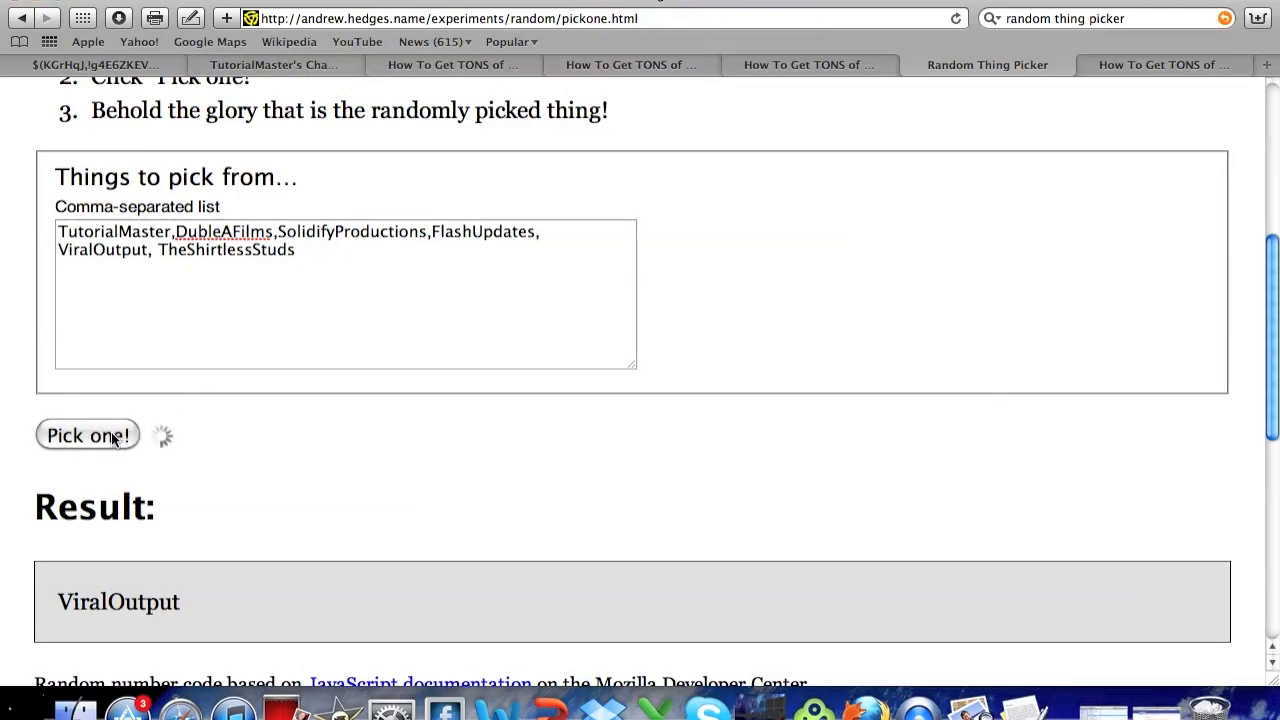
left_click(88, 436)
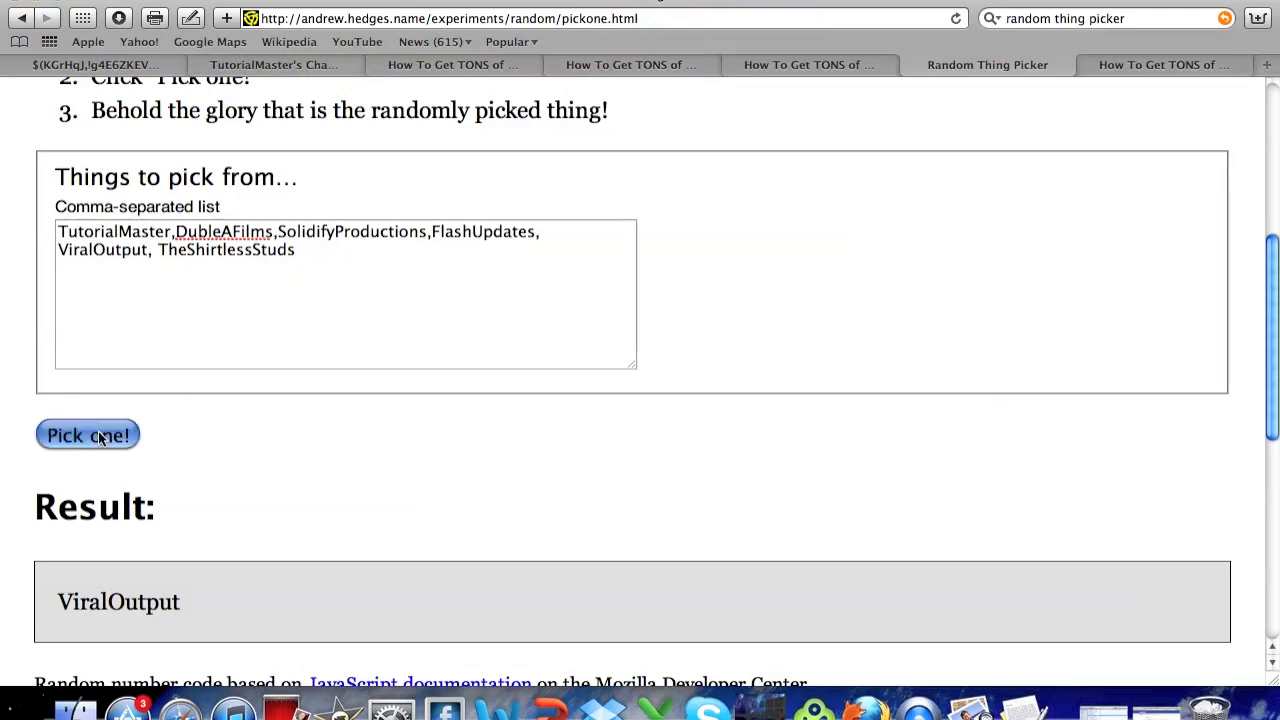
left_click(88, 436)
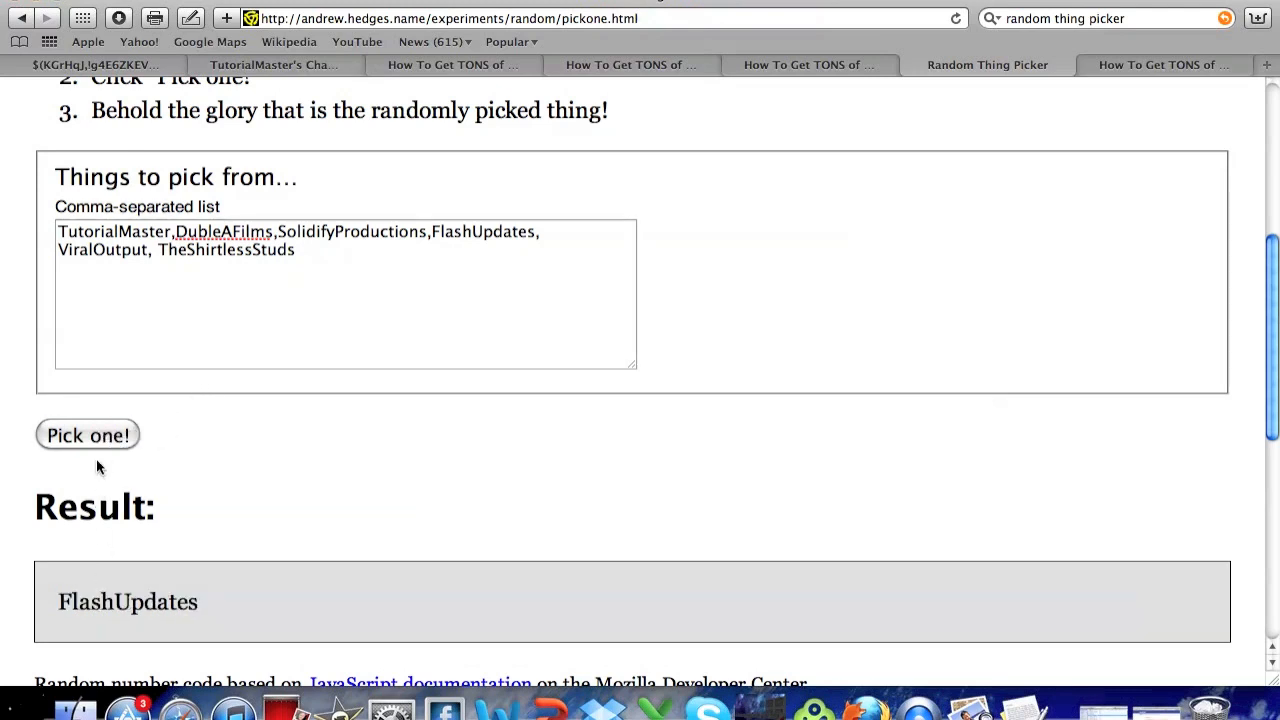
left_click(88, 436)
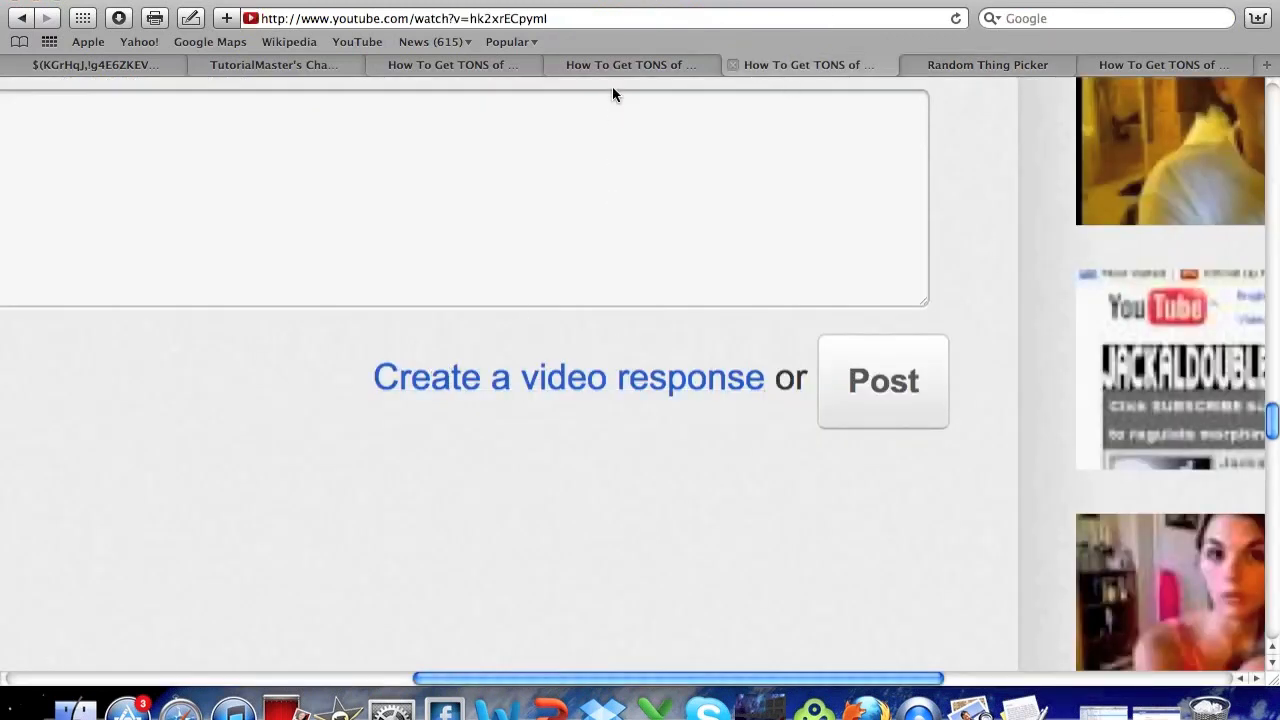
- Return to the Random Thing Picker showing TheShirtlessStuds as the picked result
scroll("up", 3)
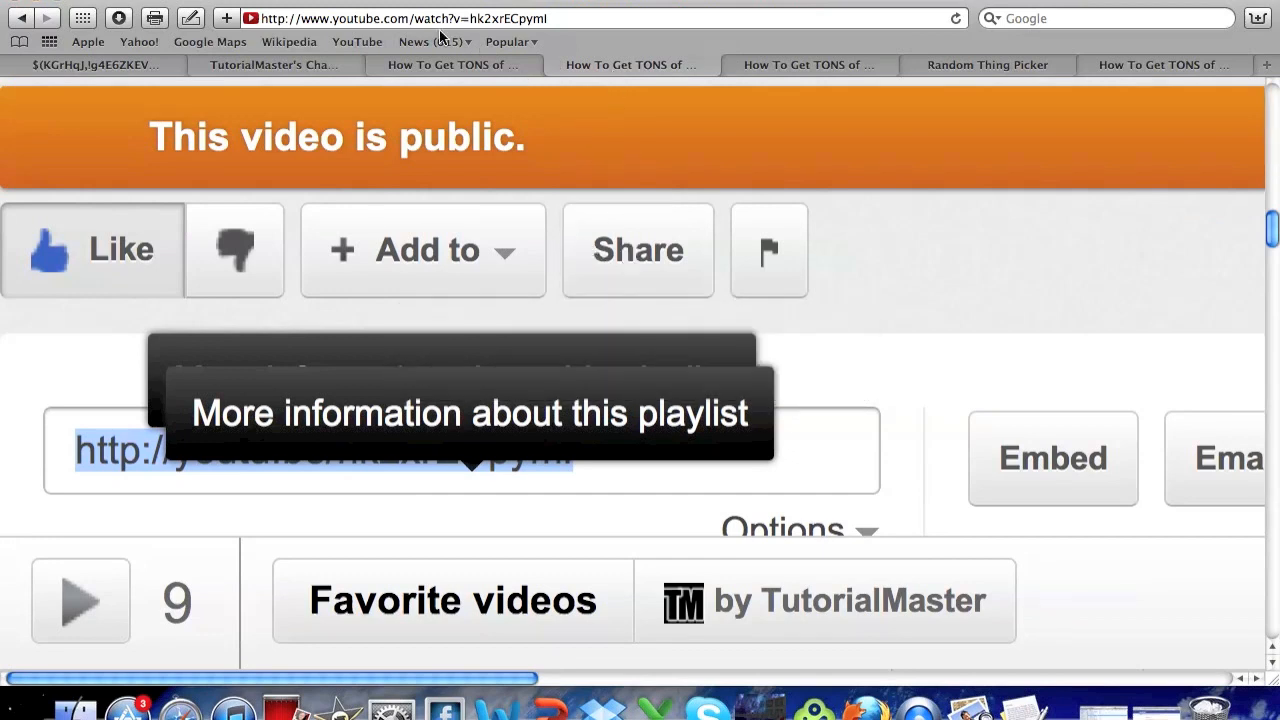
left_click(988, 64)
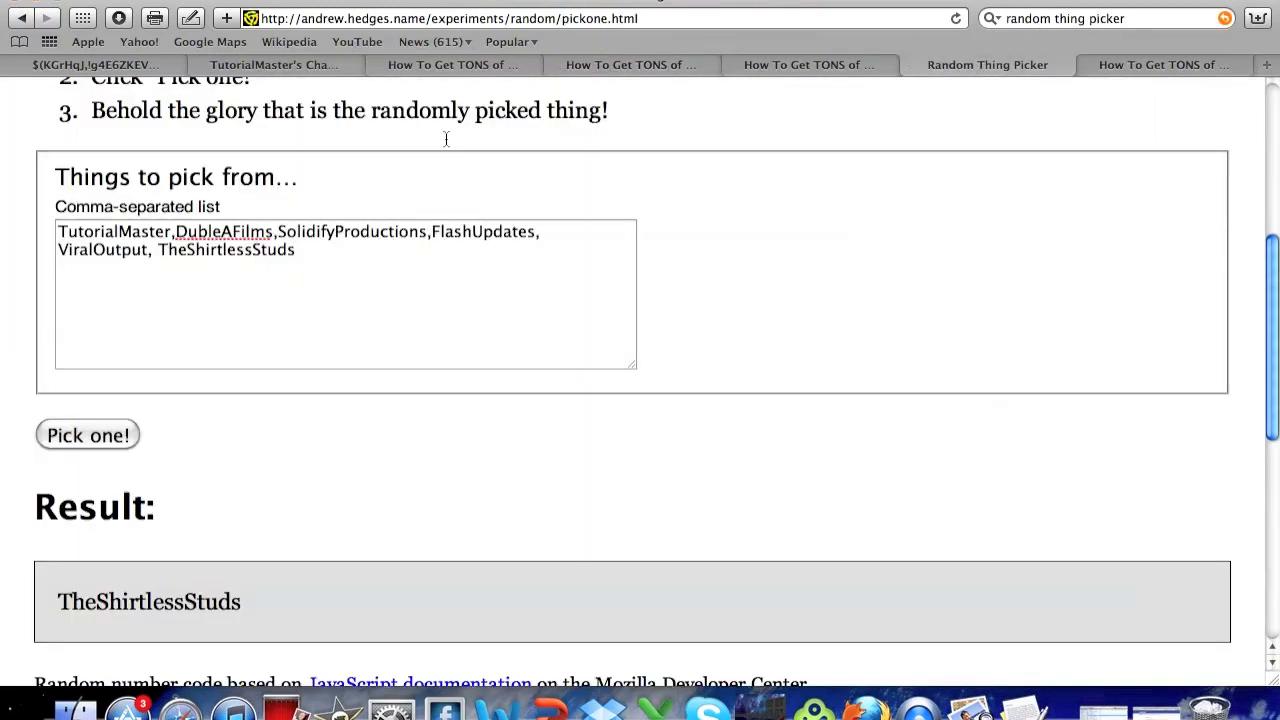
mouse_move(386, 454)
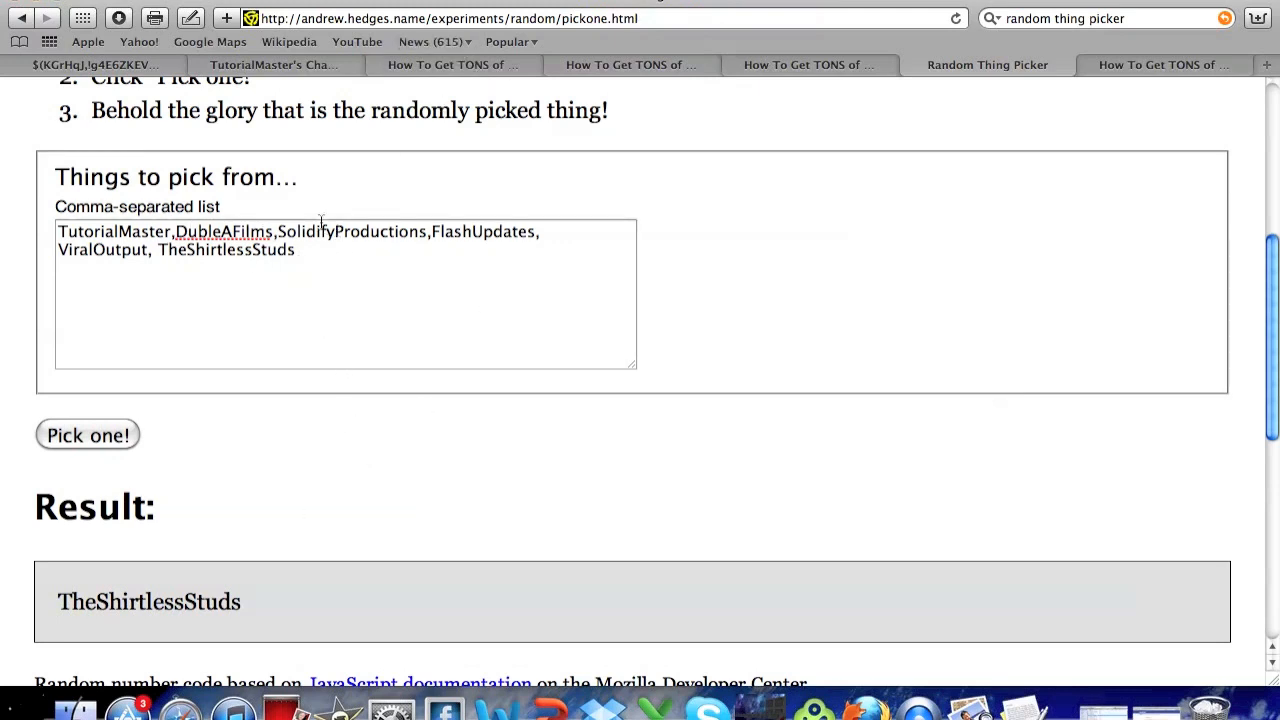
mouse_move(270, 224)
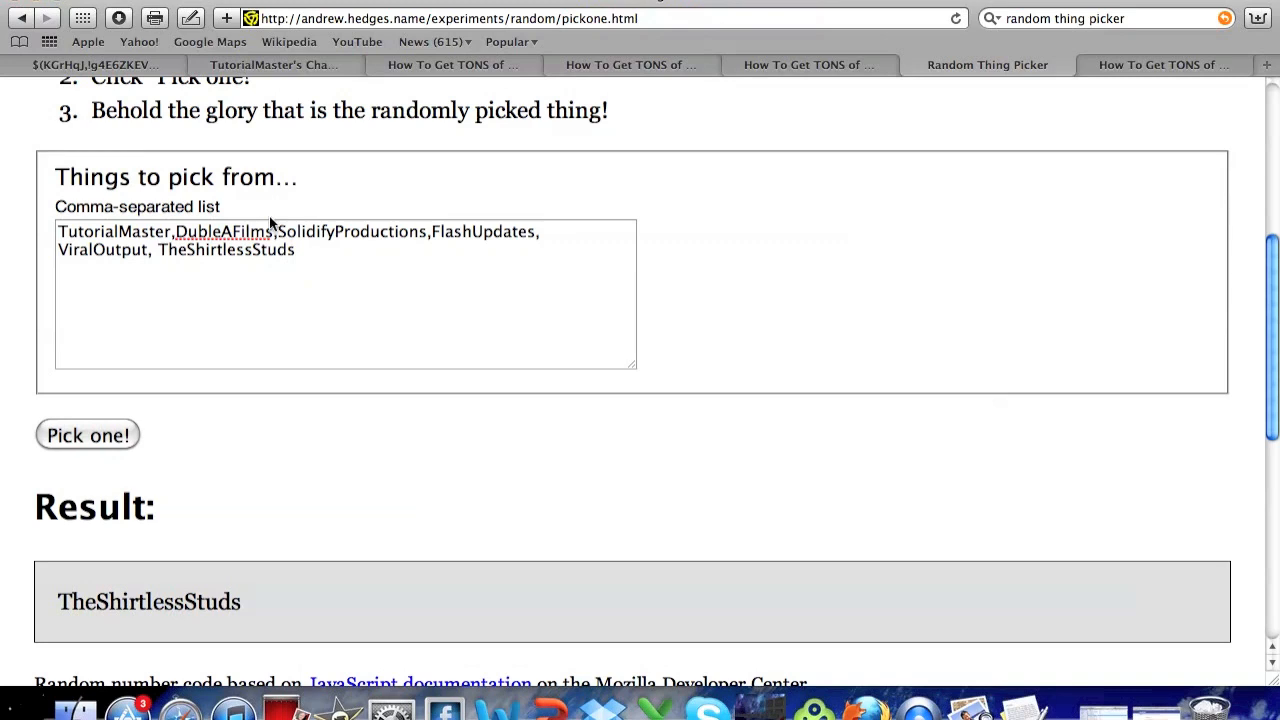
mouse_move(744, 176)
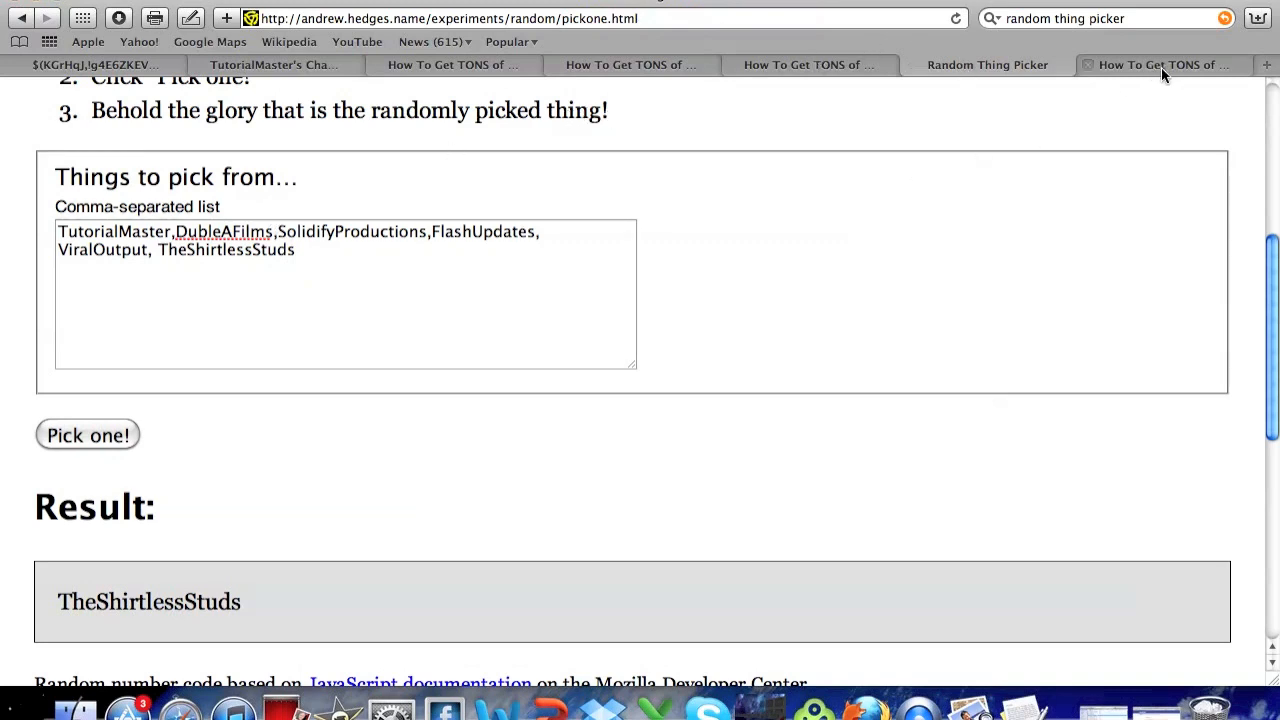
- Back on the video, highlight then deselect the comment 'I did everything, please enter me in!'
left_click(1164, 64)
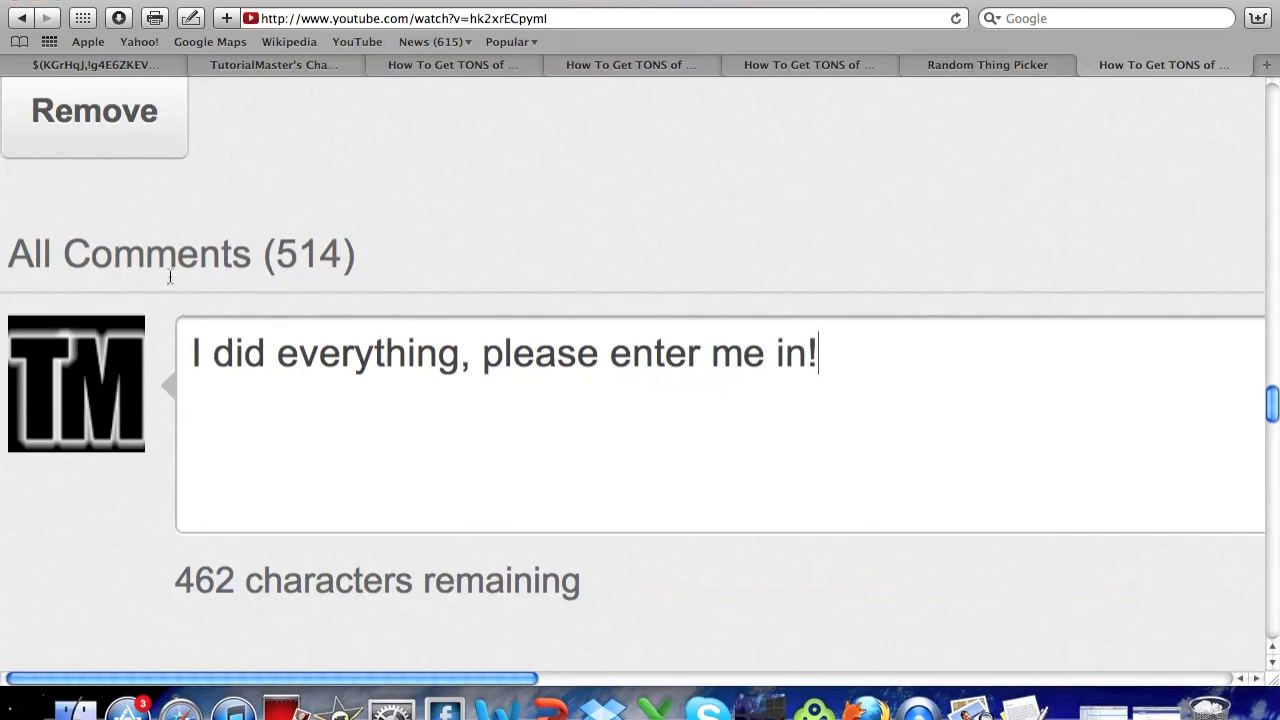
mouse_move(320, 680)
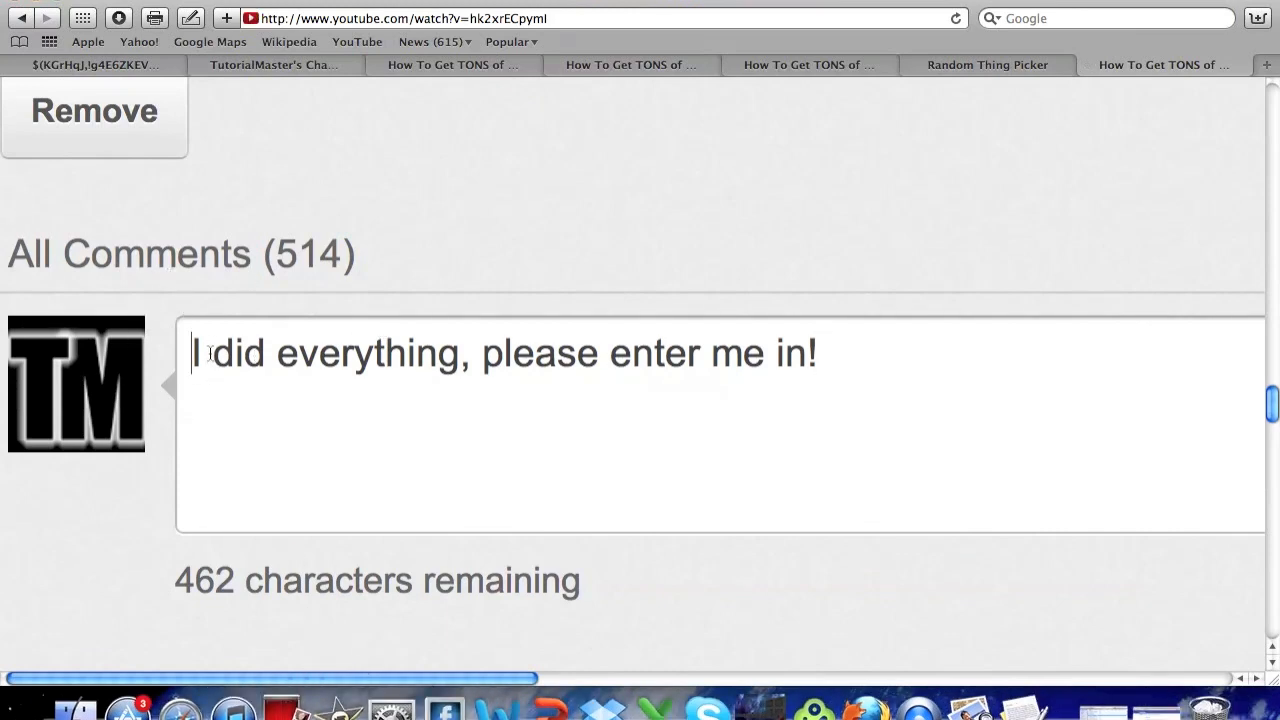
left_click_drag(212, 352, 762, 352)
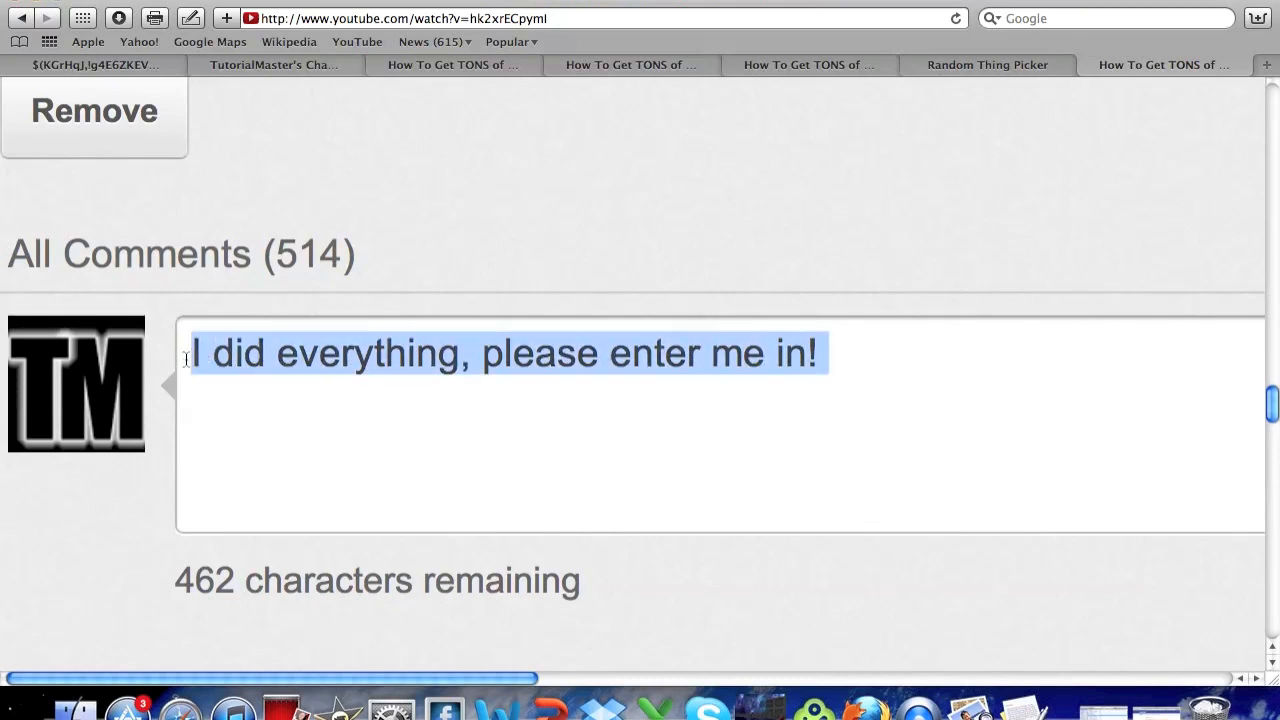
left_click(888, 352)
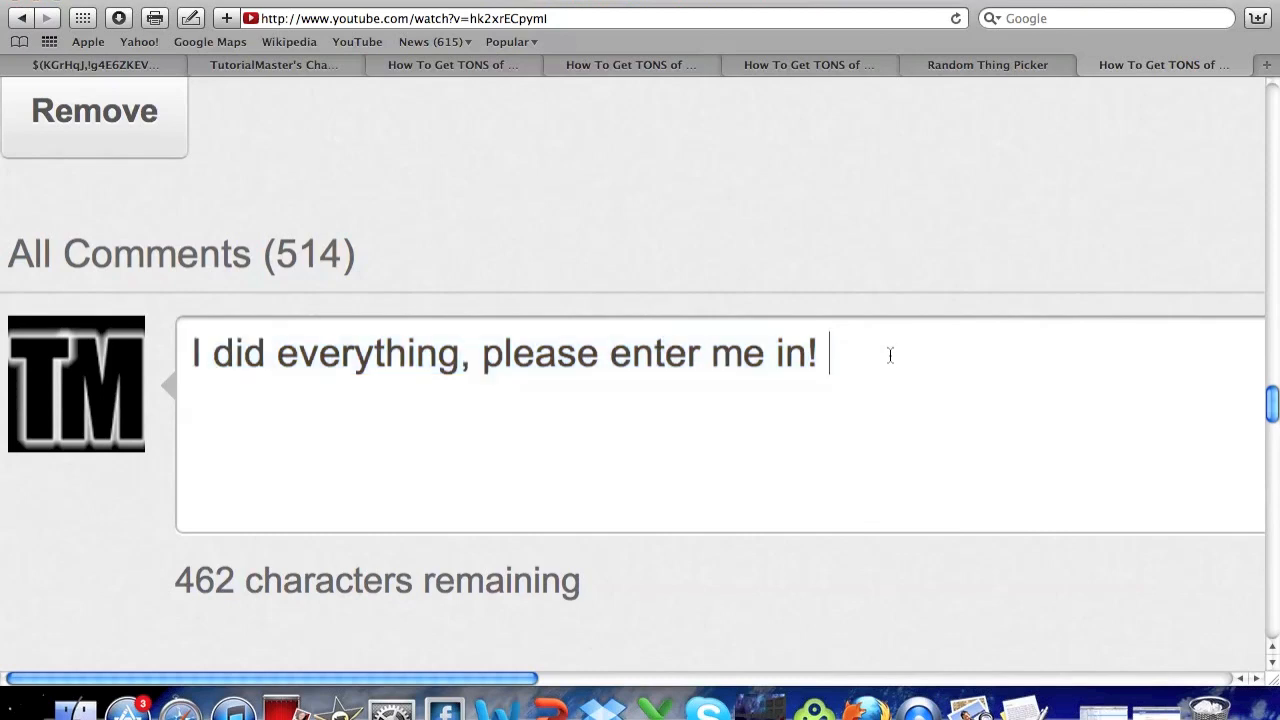
mouse_move(962, 196)
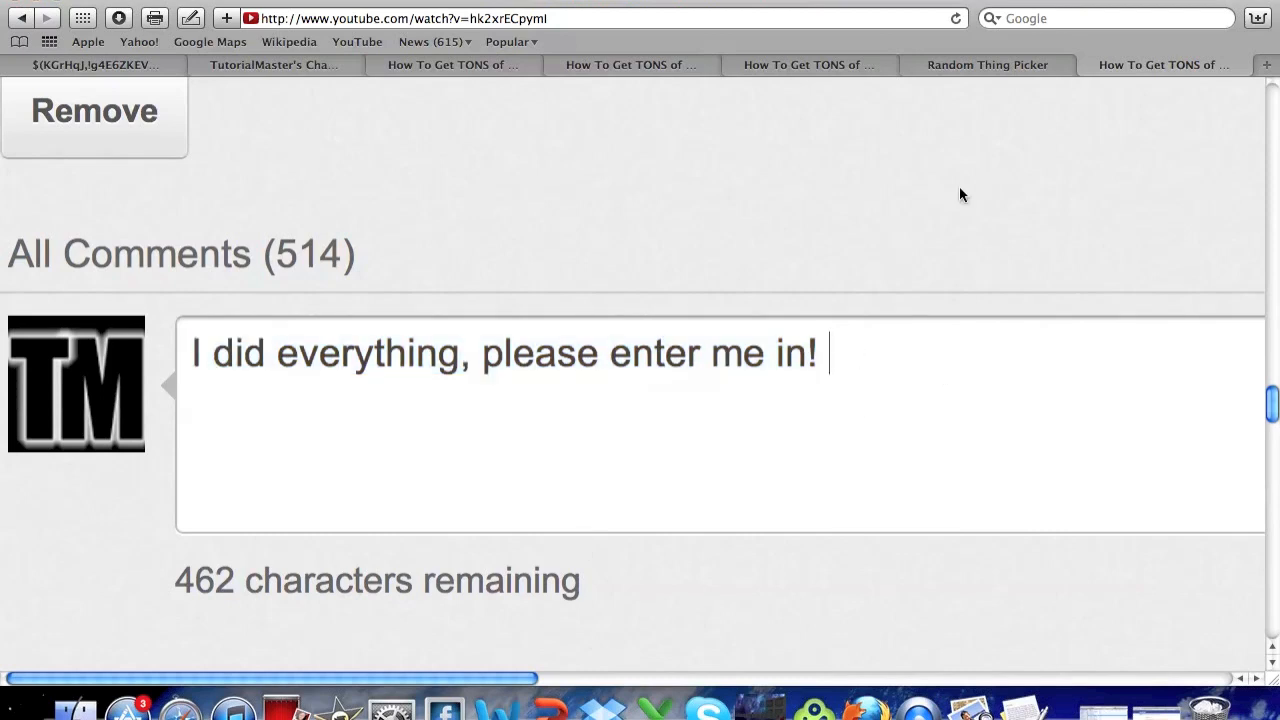
mouse_move(318, 76)
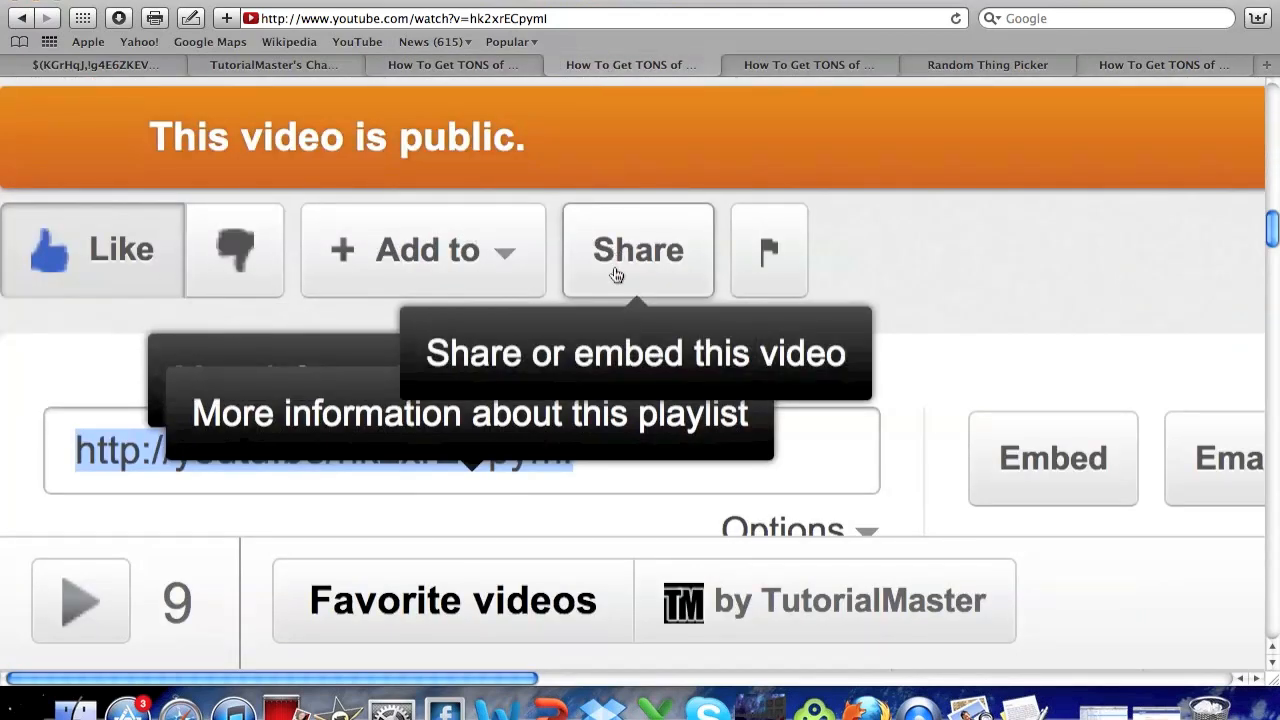
scroll("down", 3)
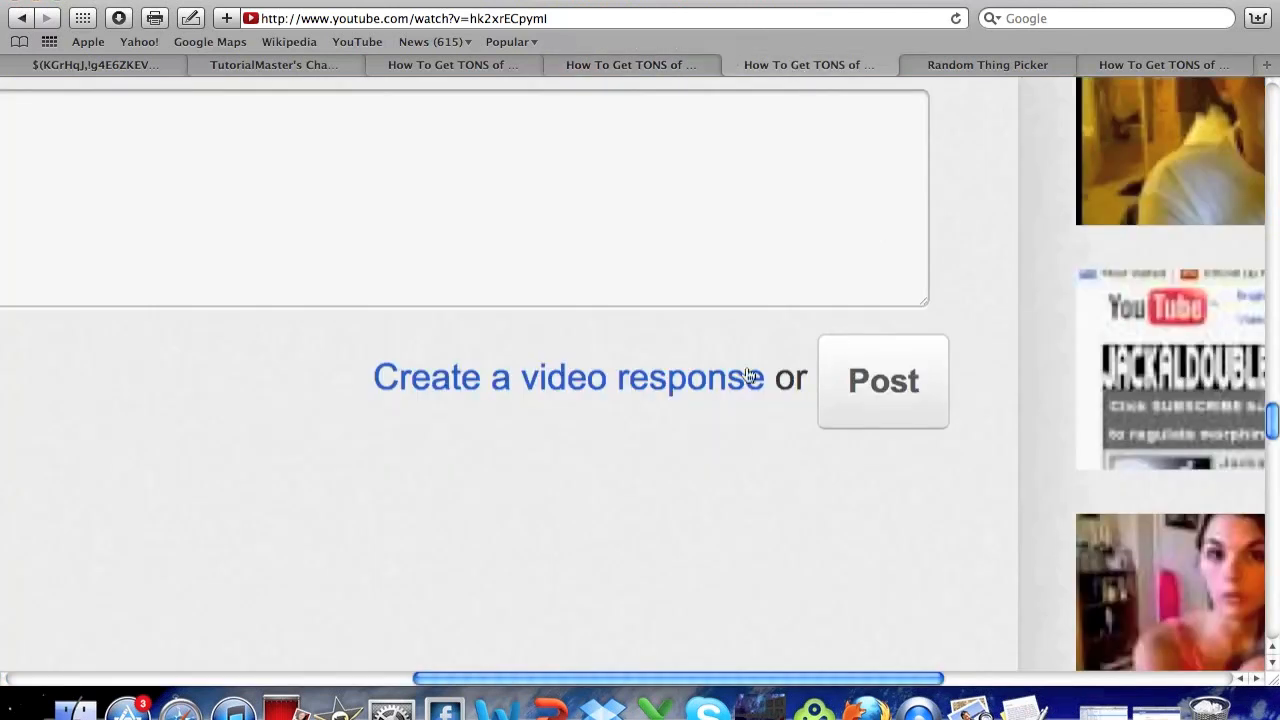
mouse_move(978, 78)
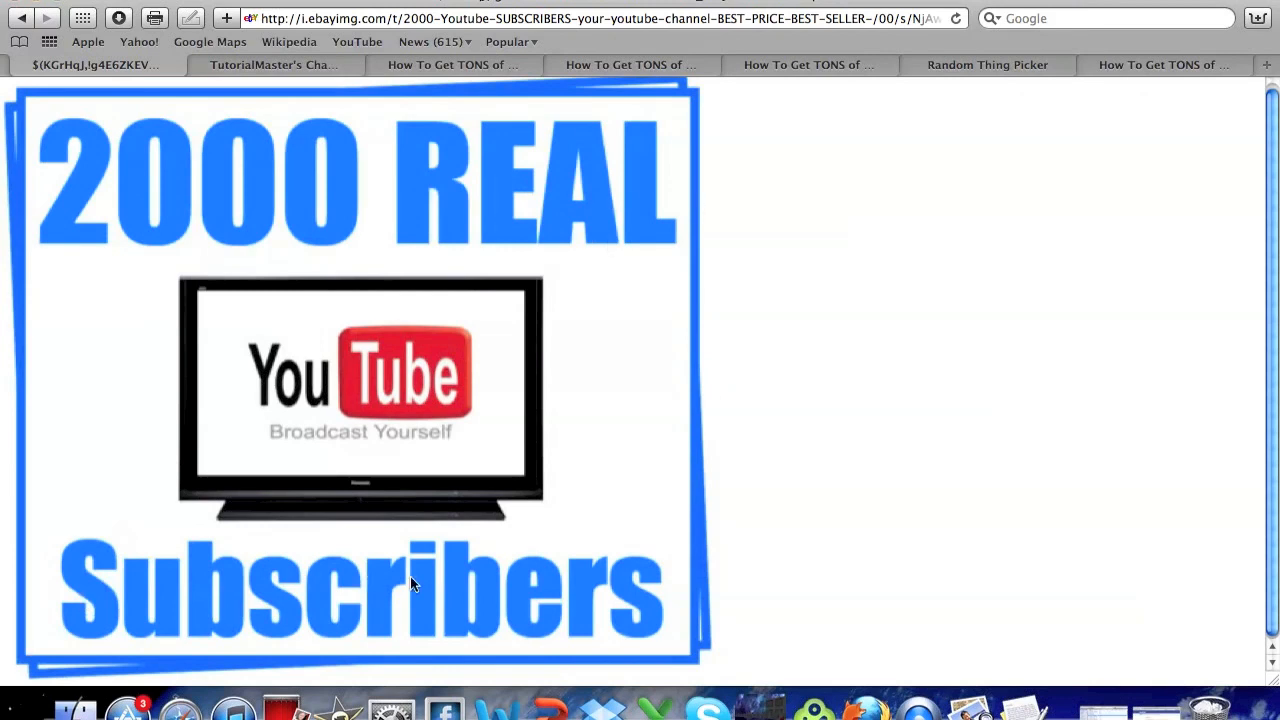
mouse_move(624, 624)
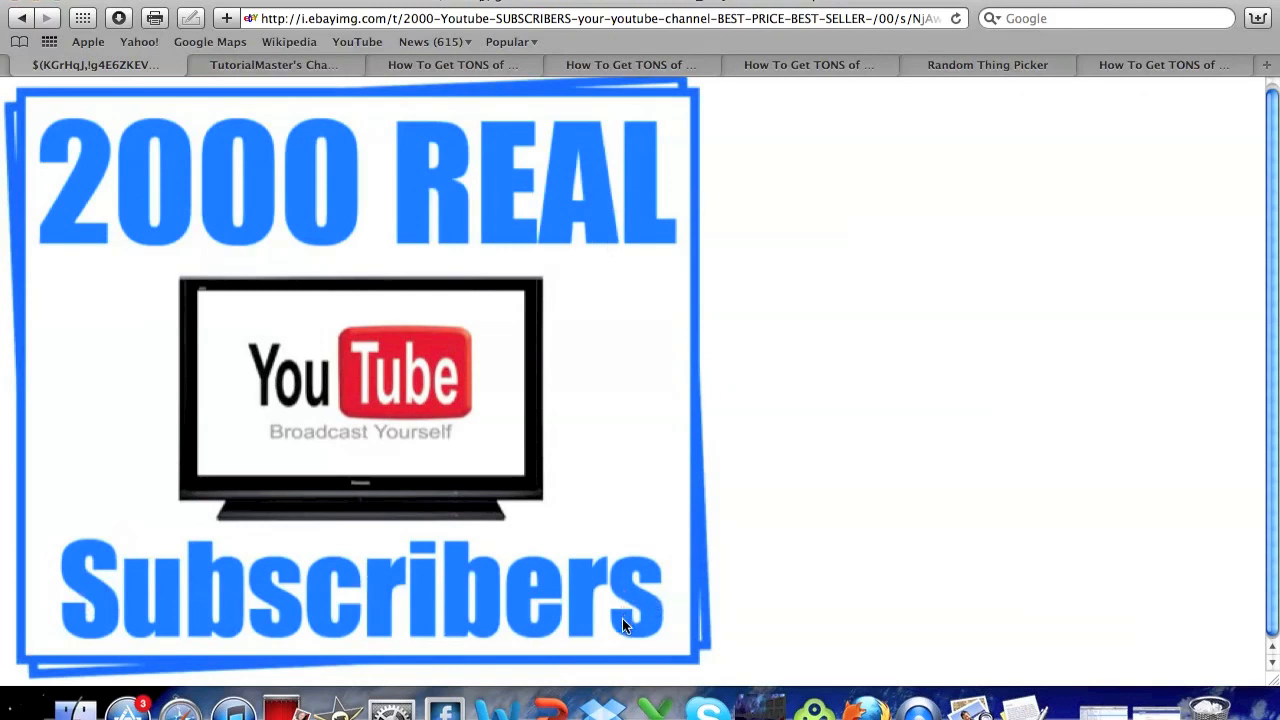
mouse_move(638, 368)
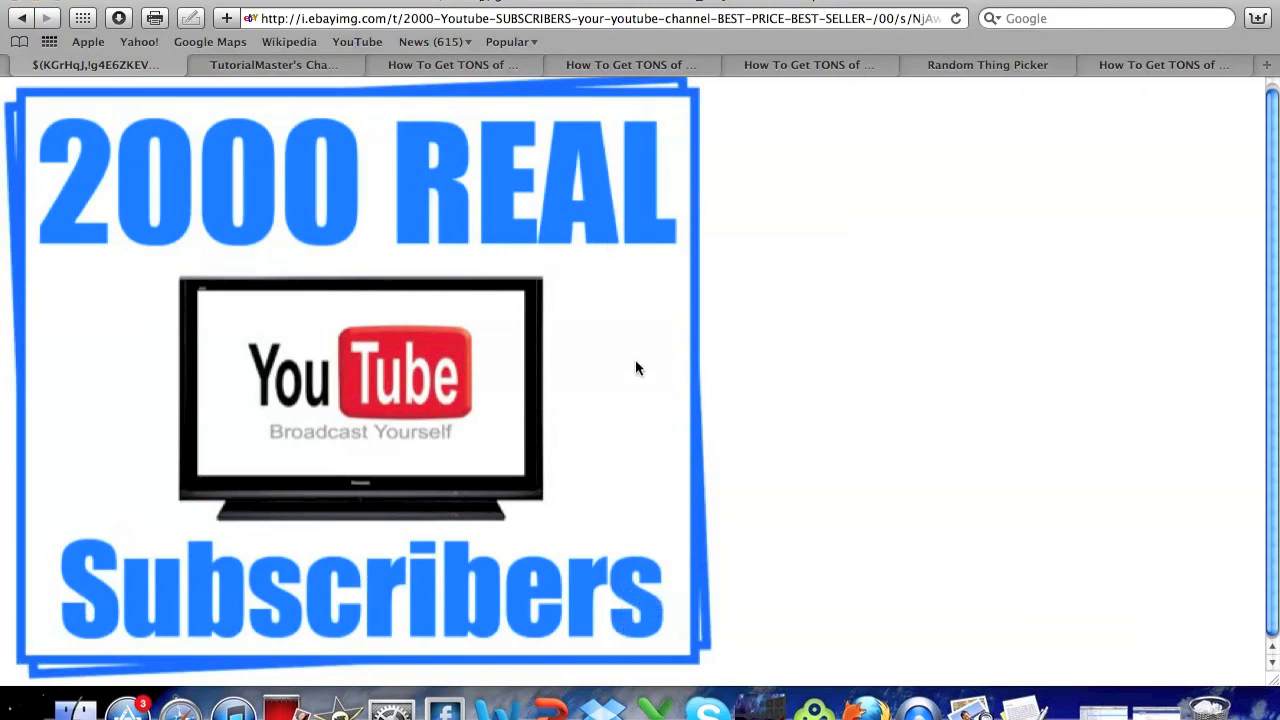
mouse_move(564, 358)
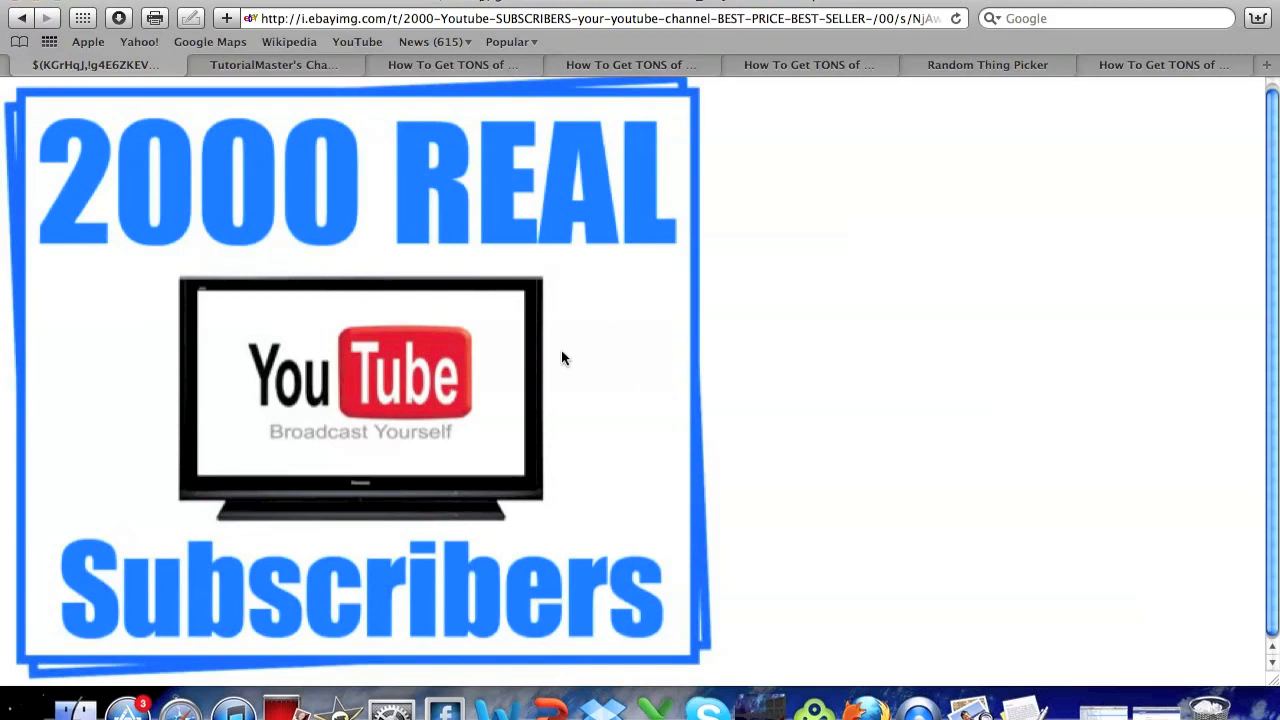
mouse_move(548, 528)
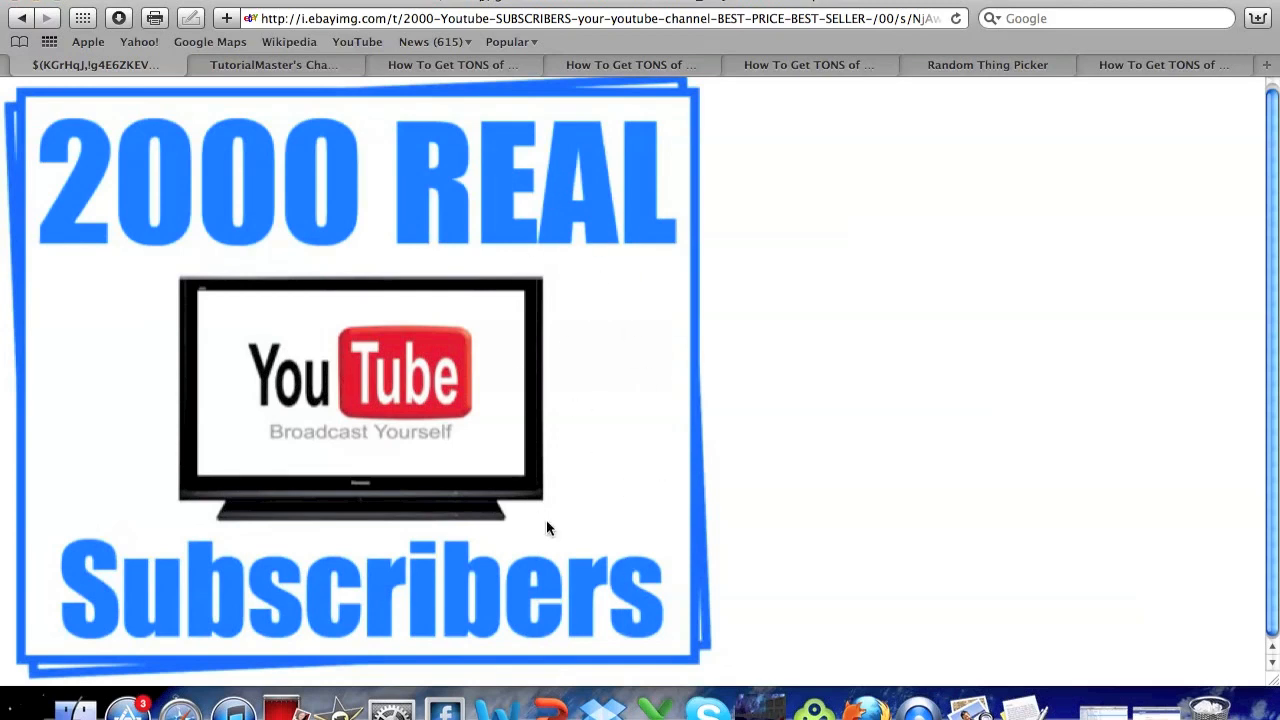
mouse_move(536, 330)
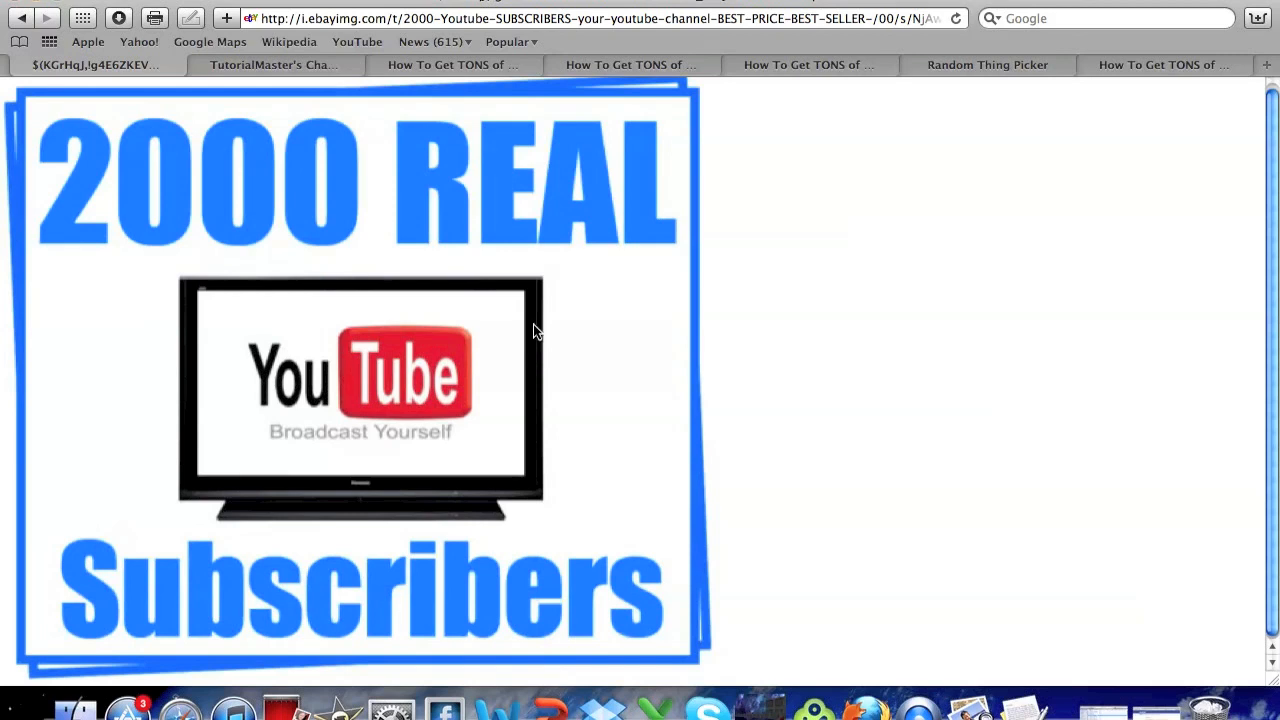
mouse_move(530, 342)
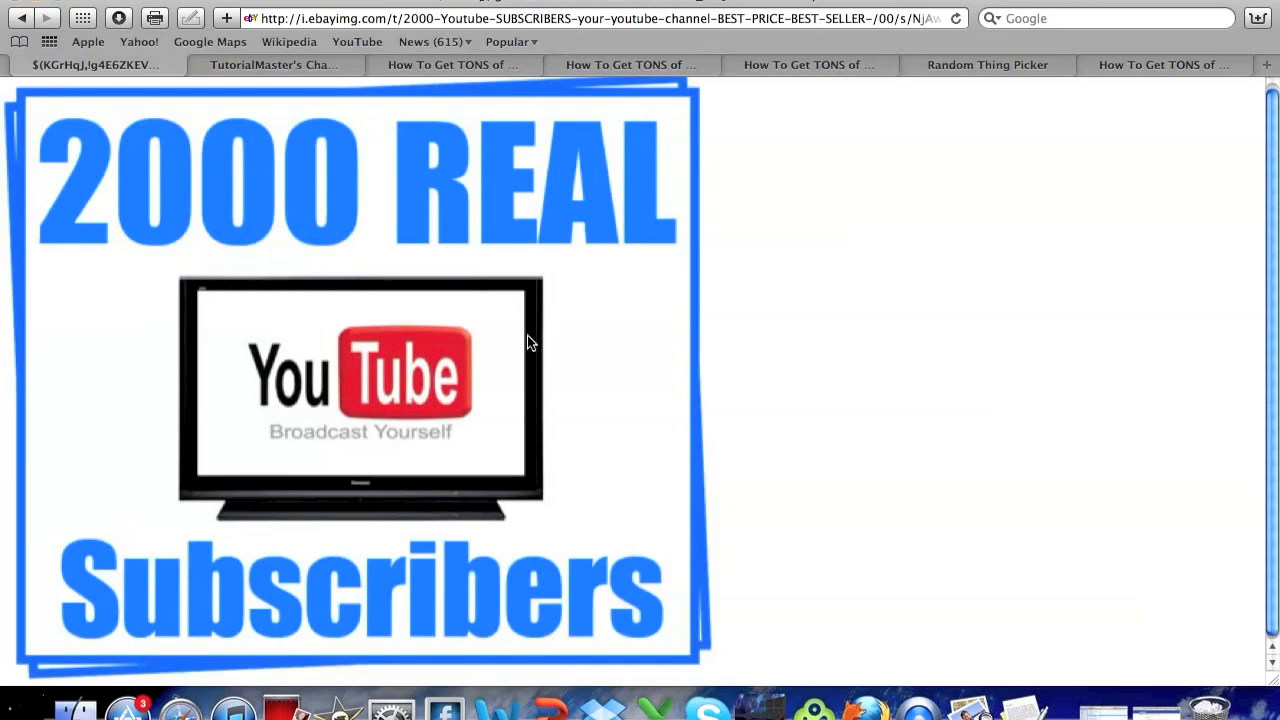
mouse_move(540, 350)
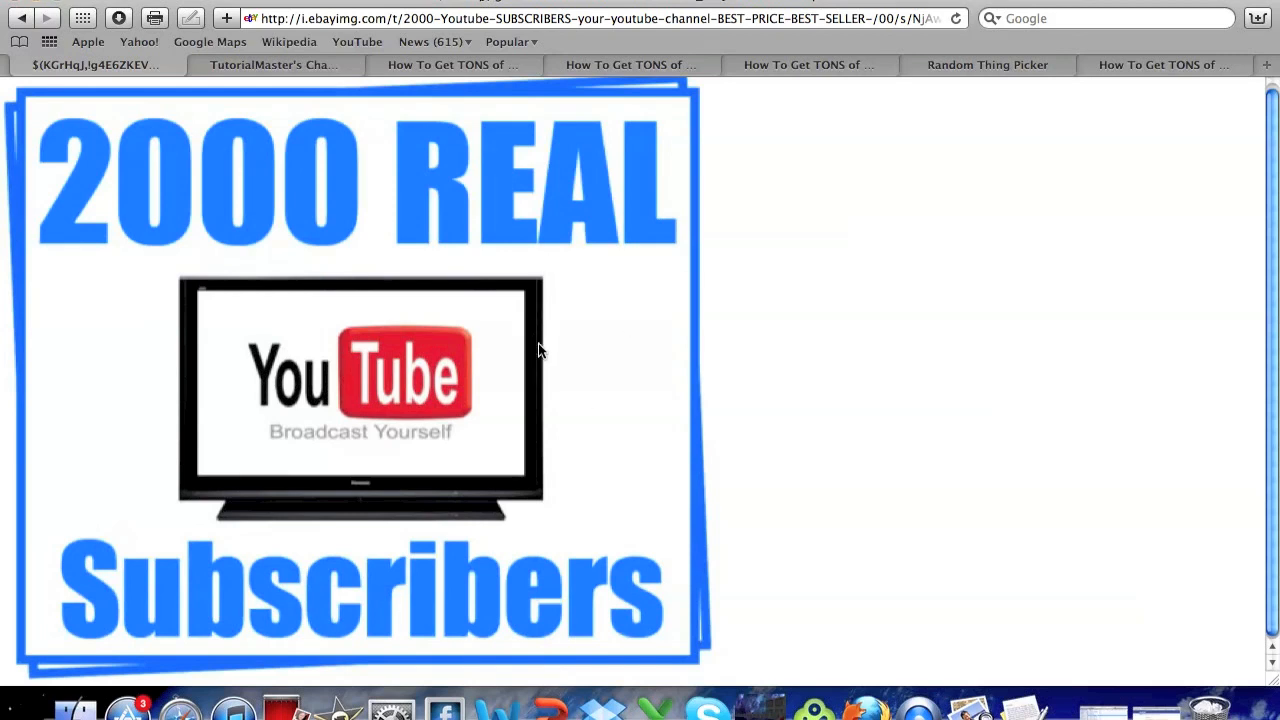